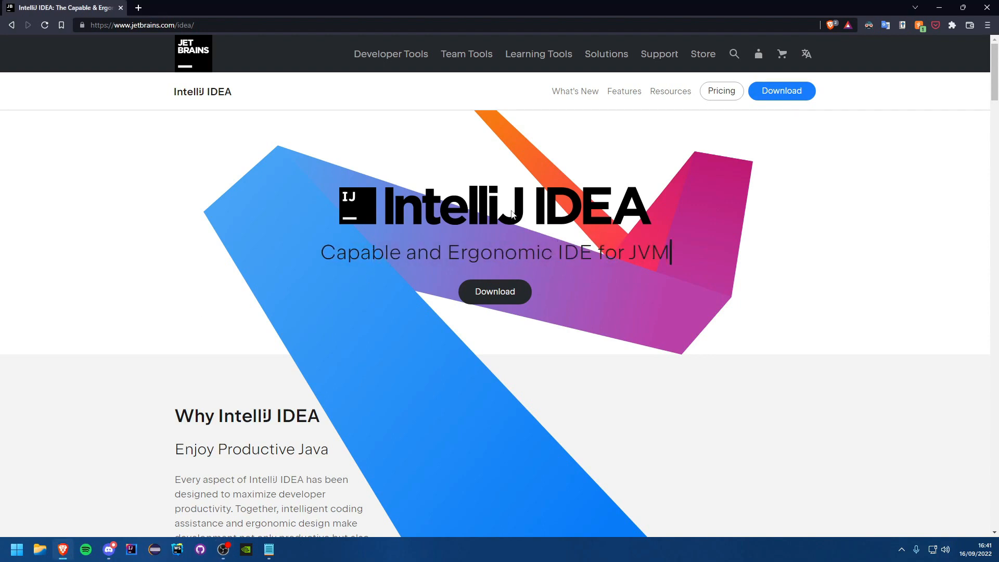
mouse_move(763, 327)
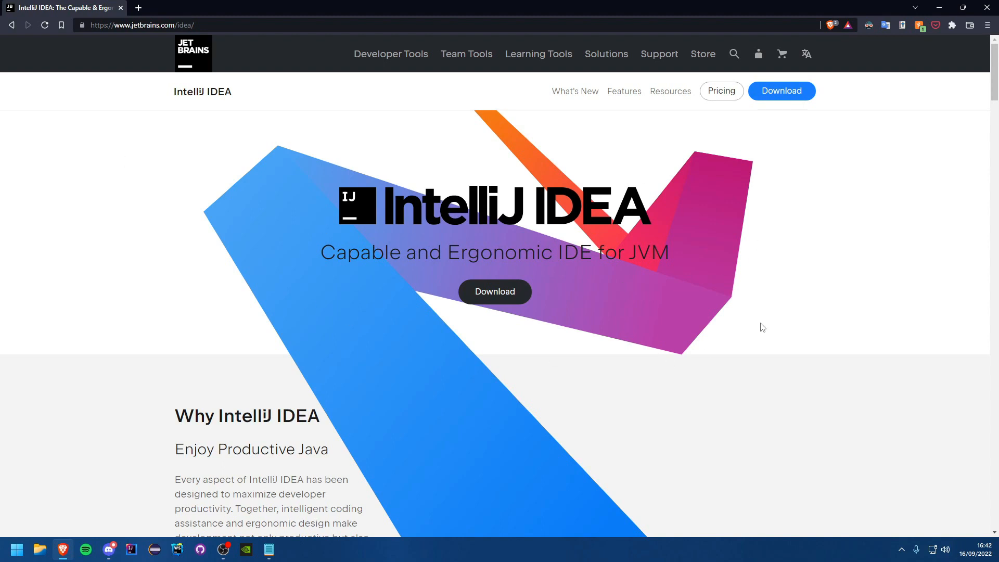
mouse_move(453, 261)
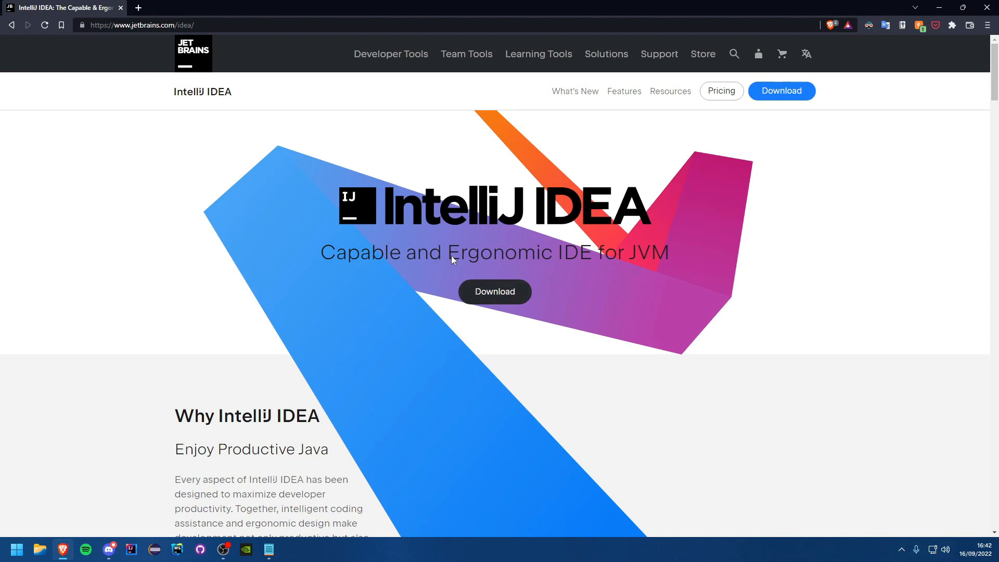
mouse_move(407, 228)
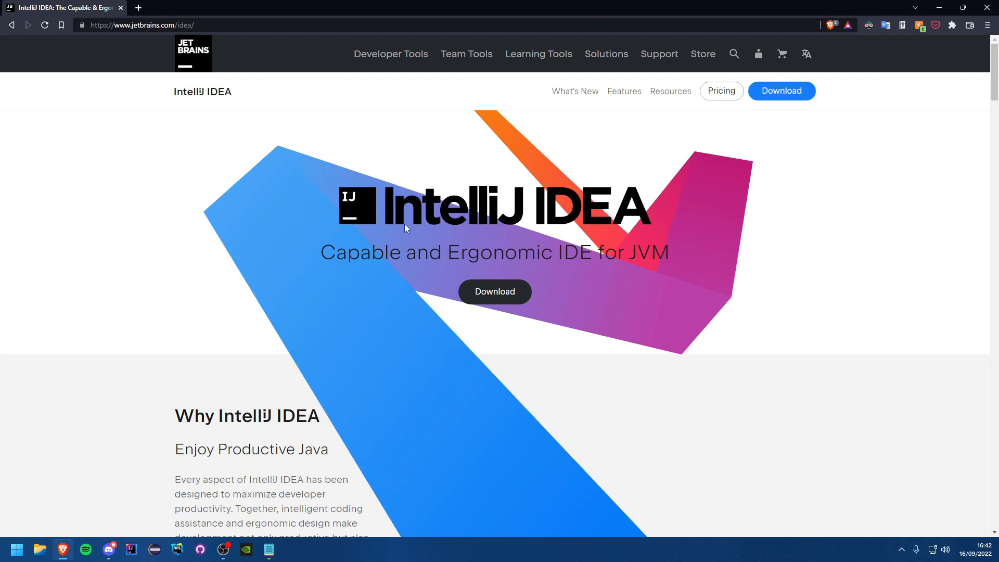
mouse_move(396, 242)
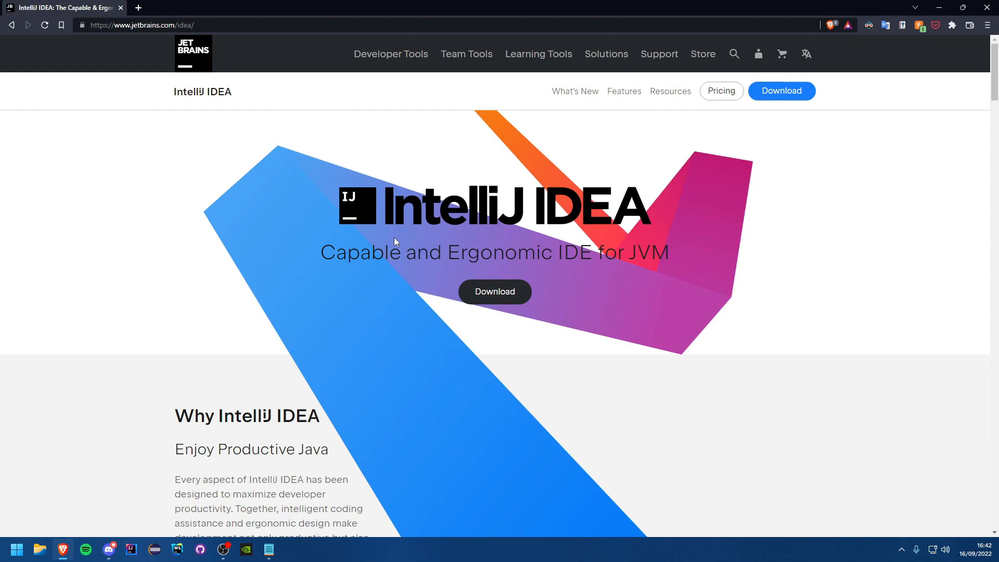
mouse_move(630, 352)
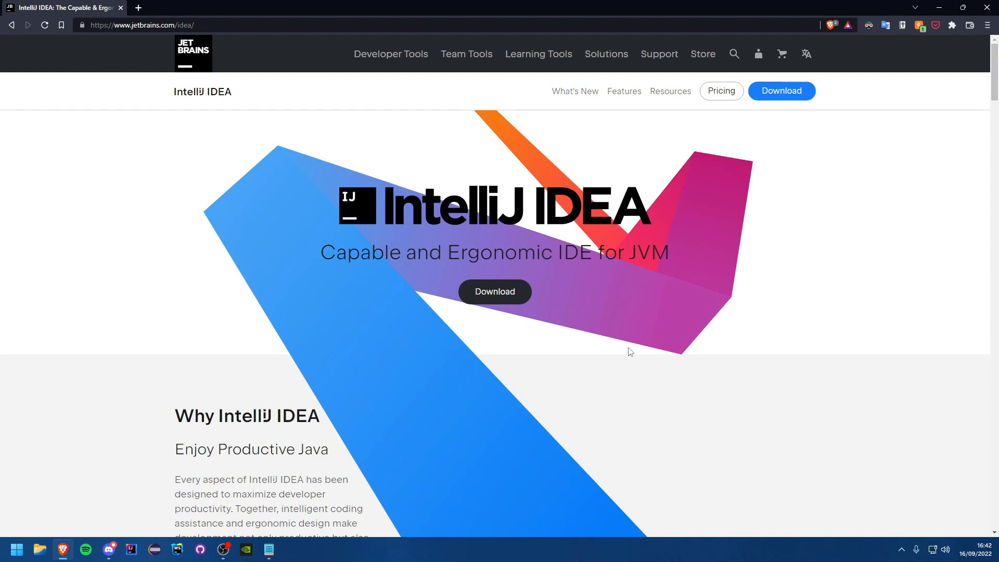
mouse_move(657, 359)
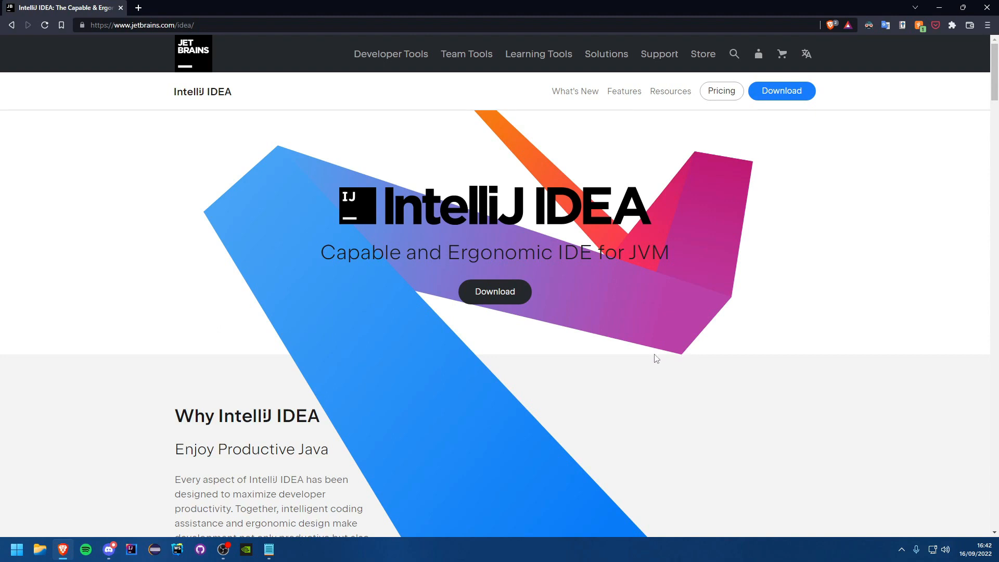
mouse_move(153, 44)
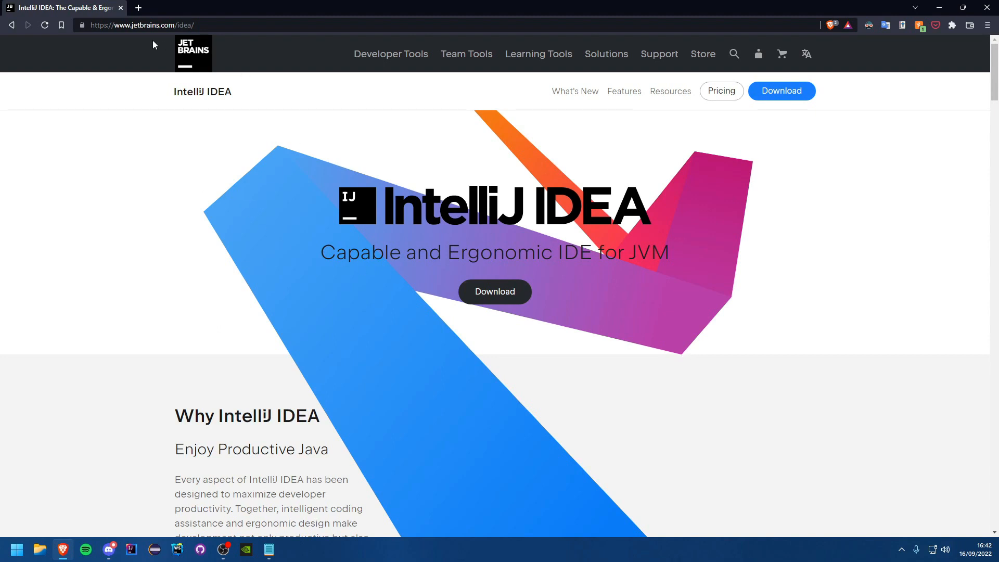
- Go to the IntelliJ IDEA download page and download the Community Edition .exe installer
left_click(146, 25)
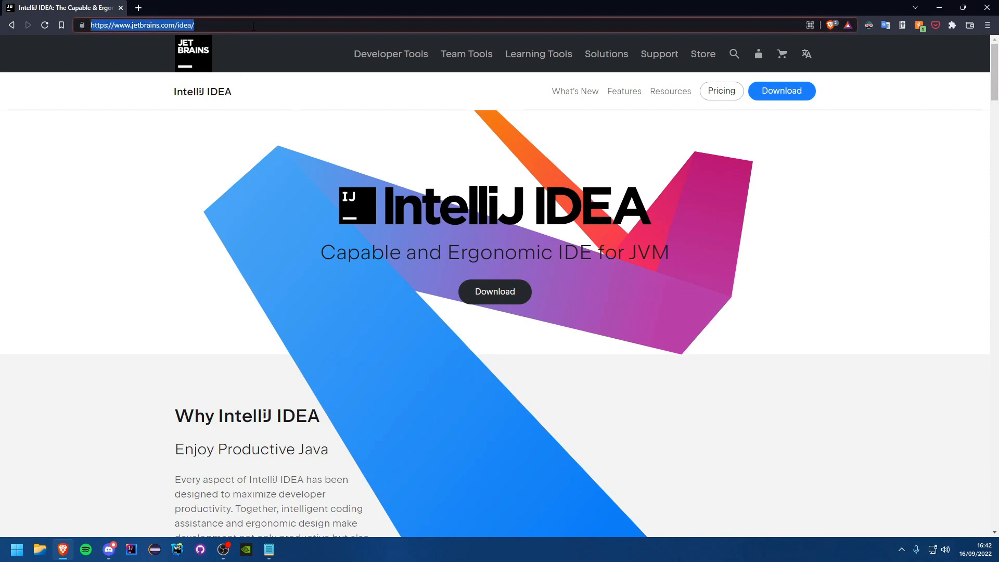
mouse_move(193, 223)
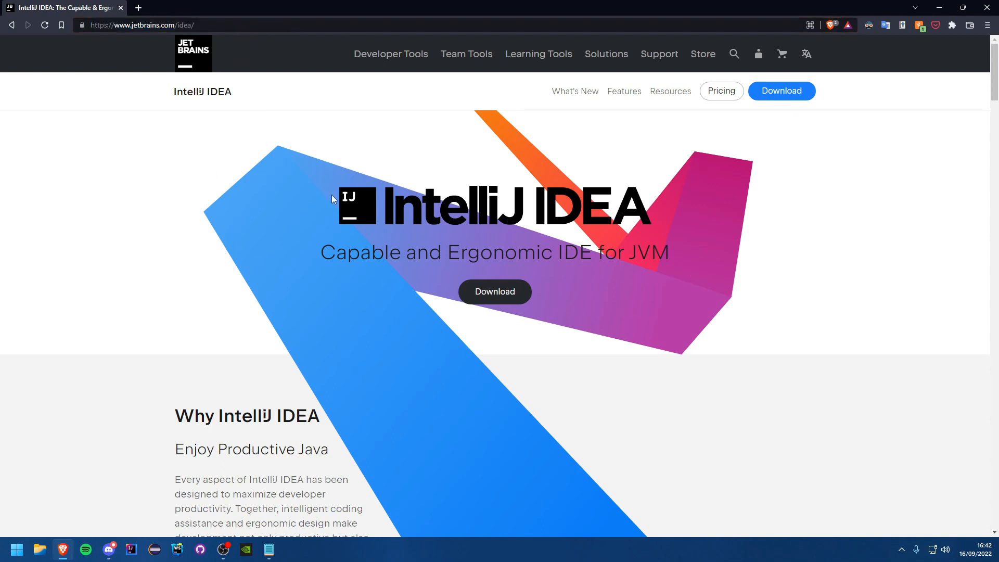
mouse_move(556, 297)
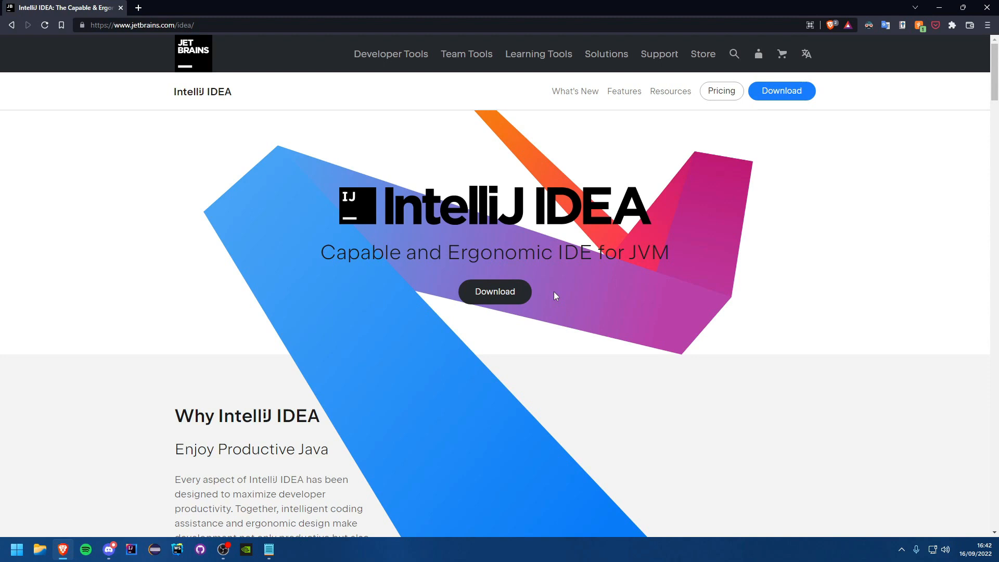
mouse_move(584, 239)
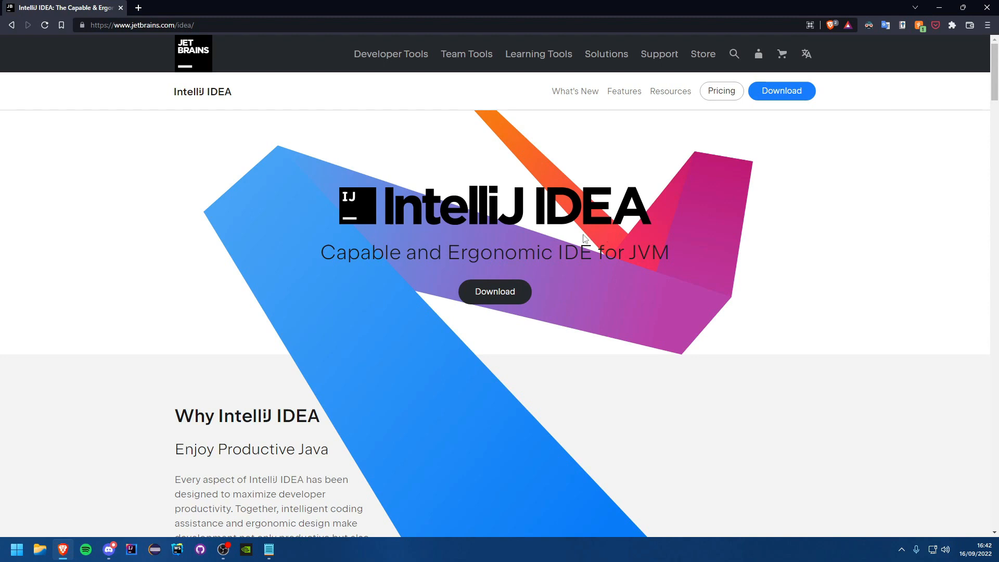
mouse_move(492, 243)
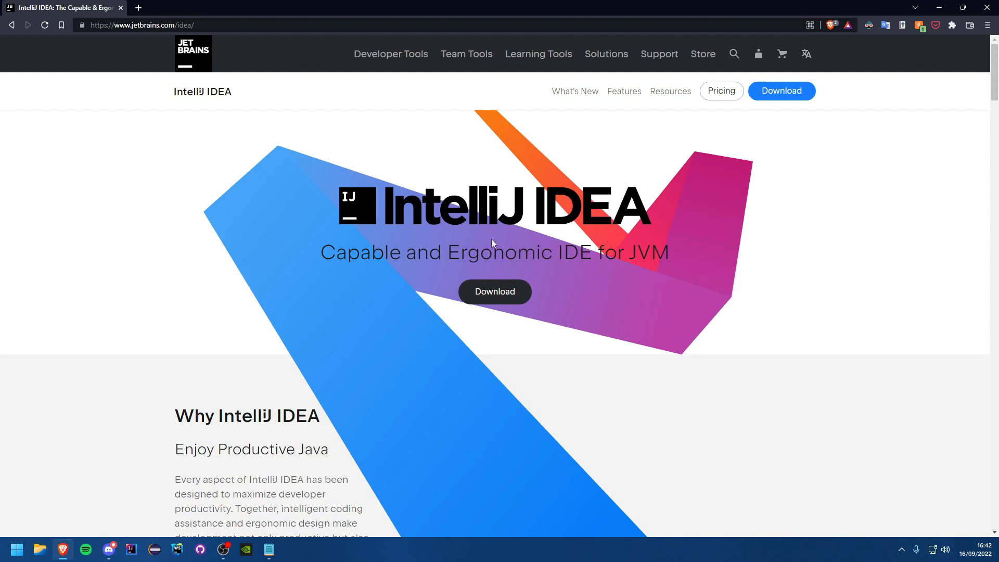
mouse_move(600, 247)
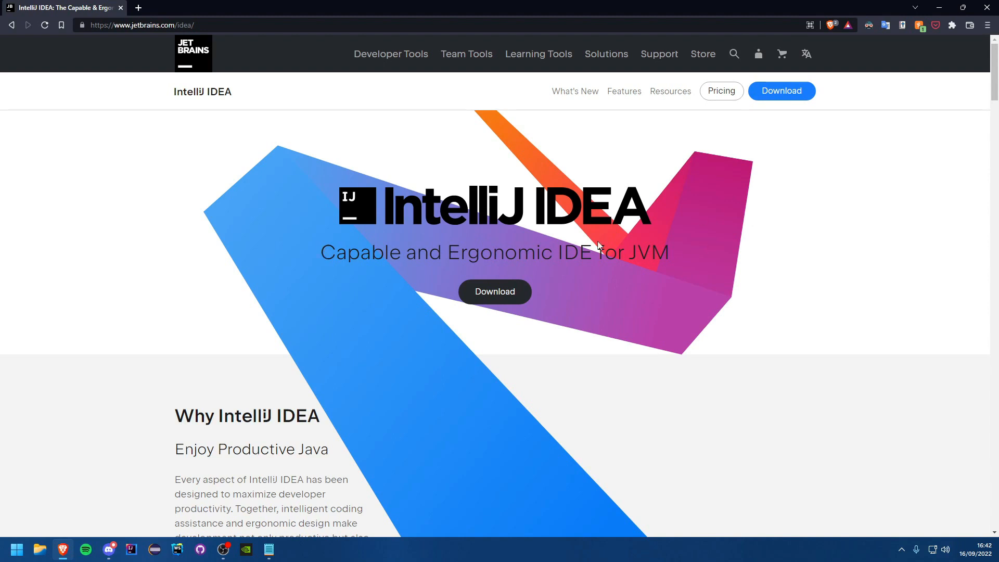
mouse_move(516, 196)
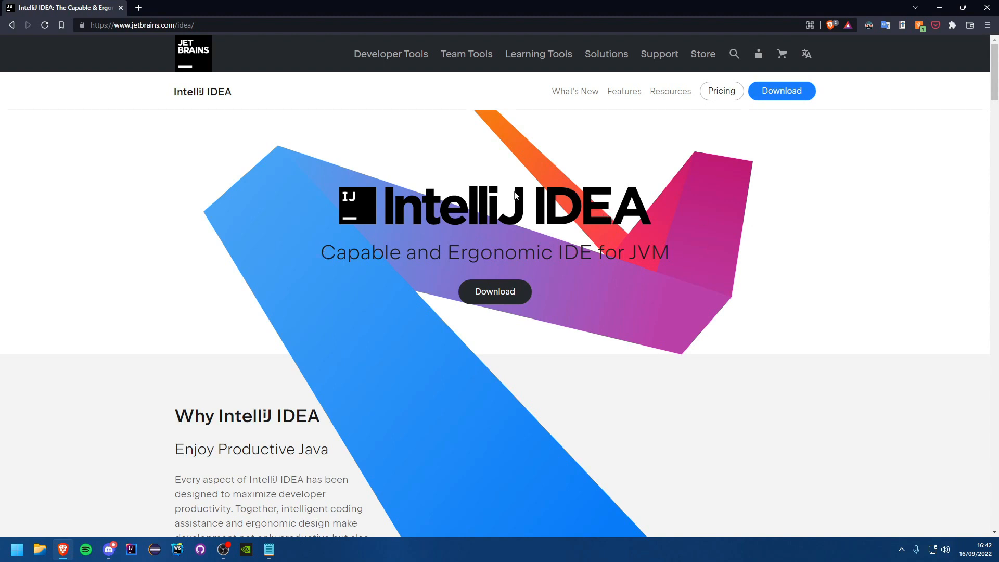
mouse_move(462, 88)
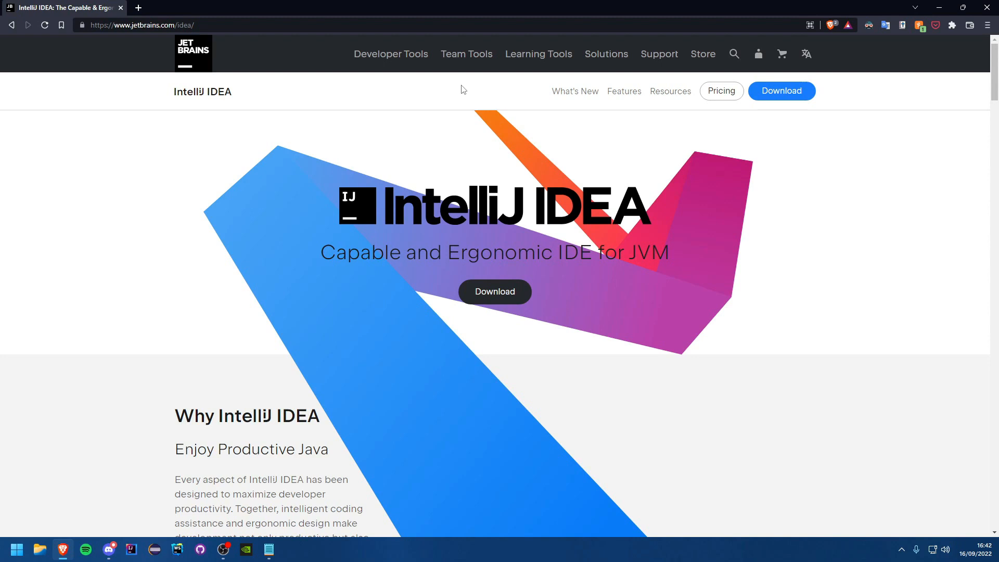
mouse_move(624, 229)
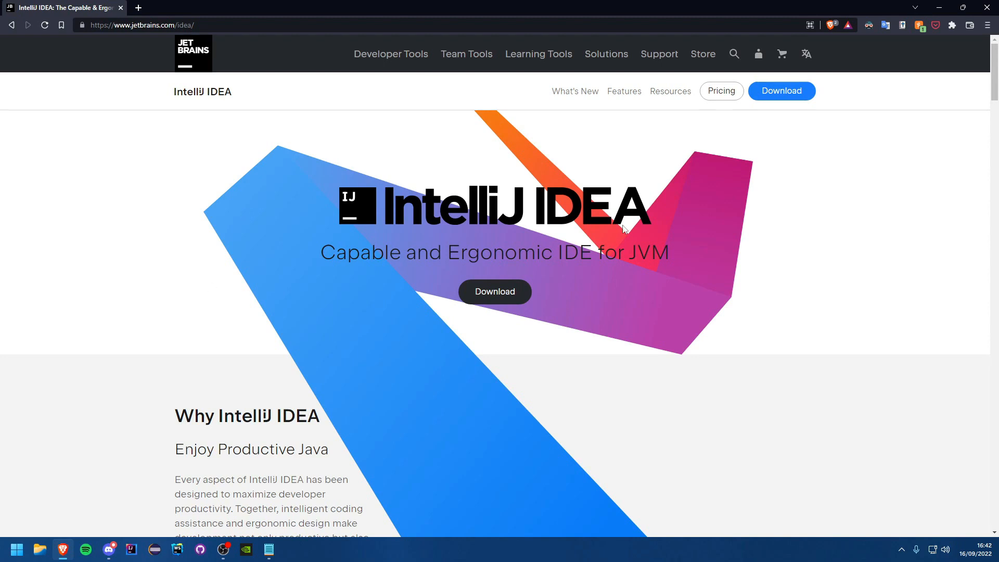
mouse_move(543, 231)
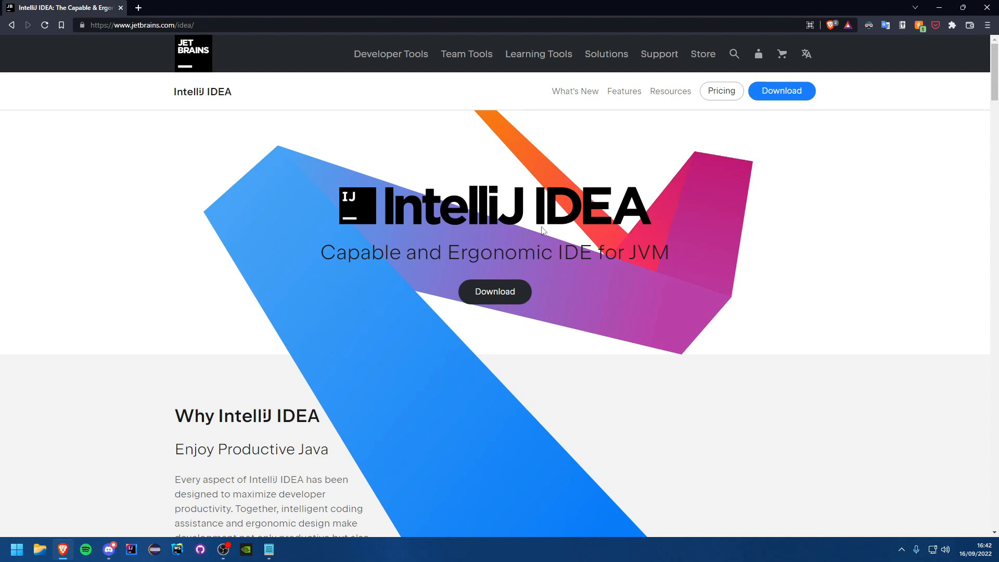
mouse_move(510, 210)
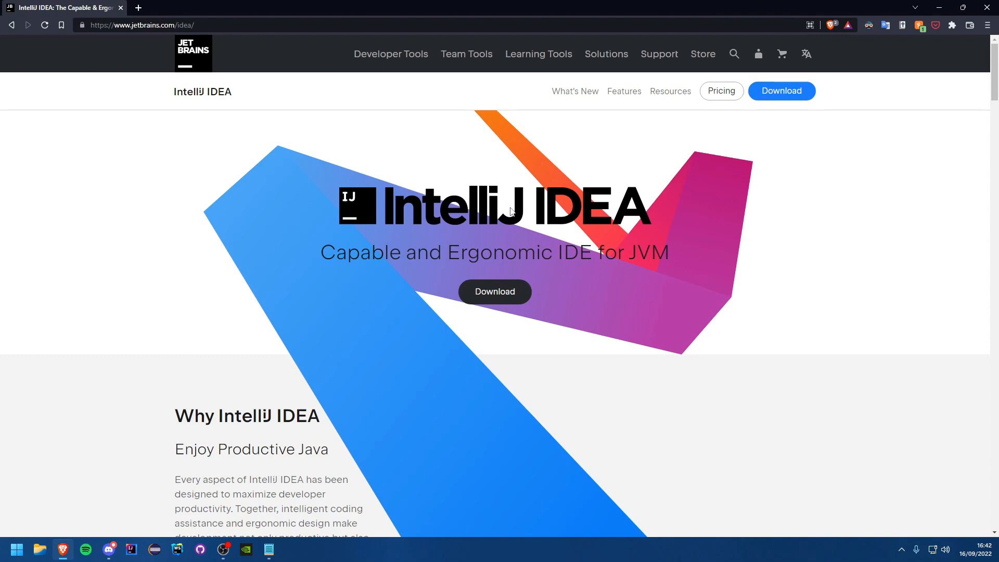
mouse_move(493, 206)
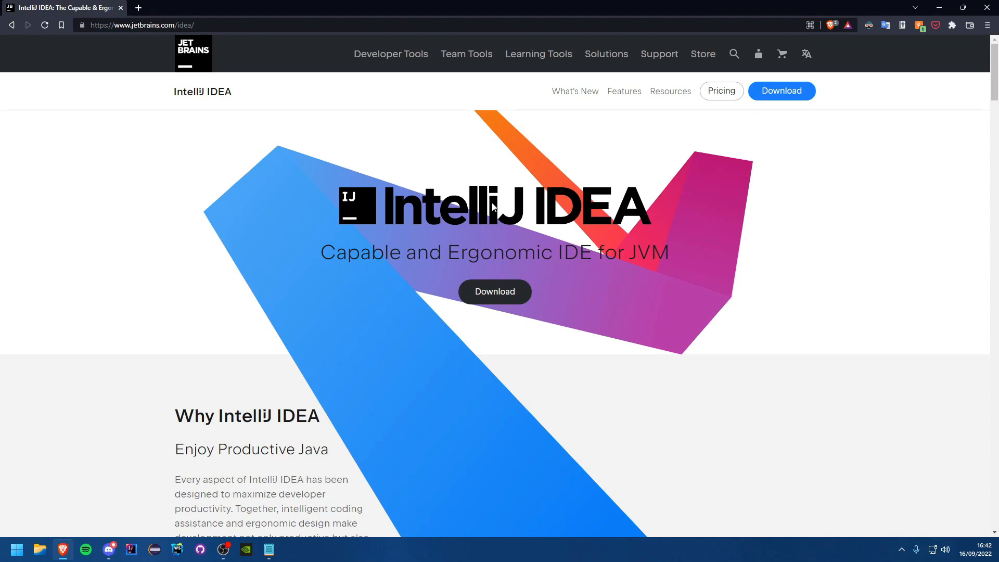
mouse_move(381, 260)
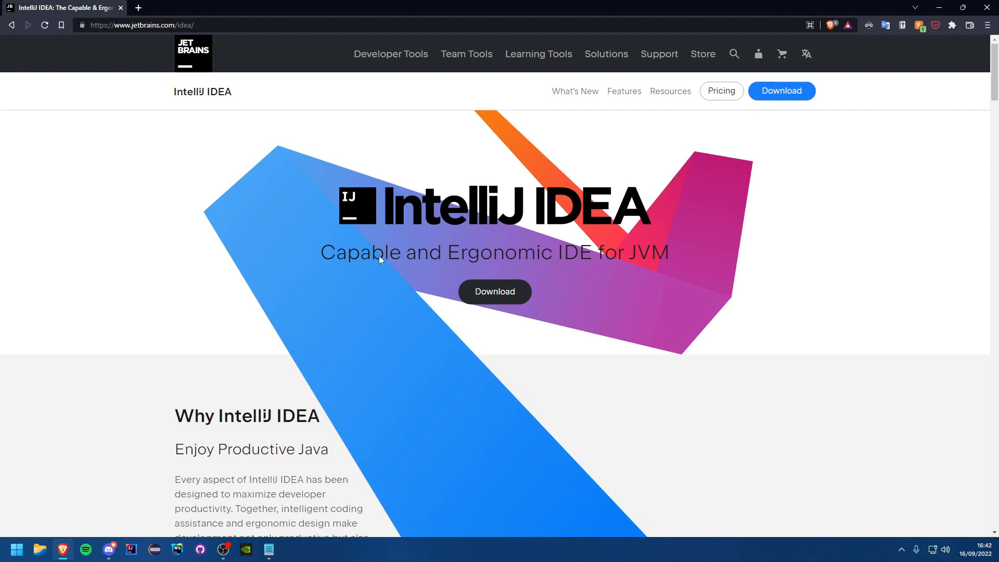
mouse_move(438, 309)
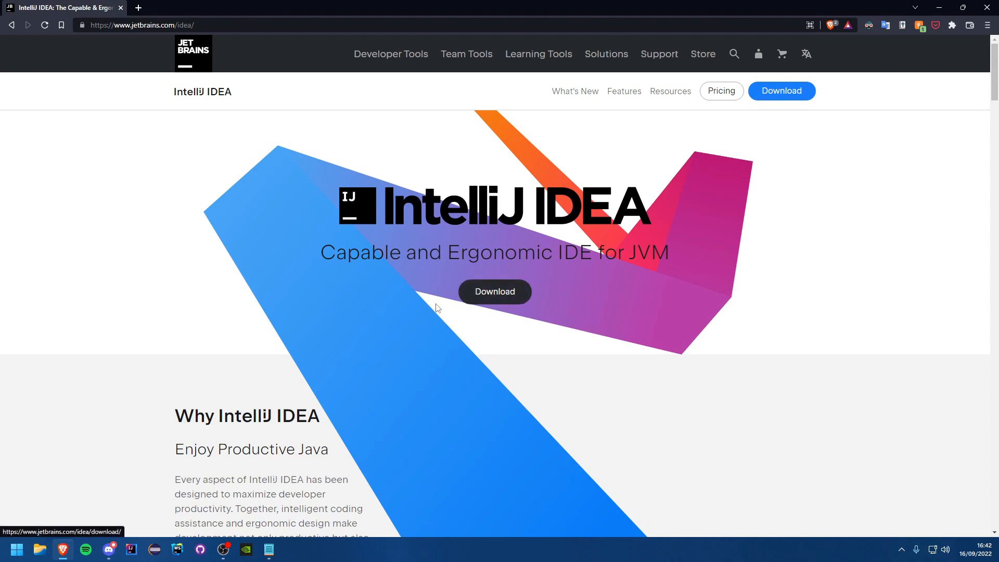
left_click(494, 291)
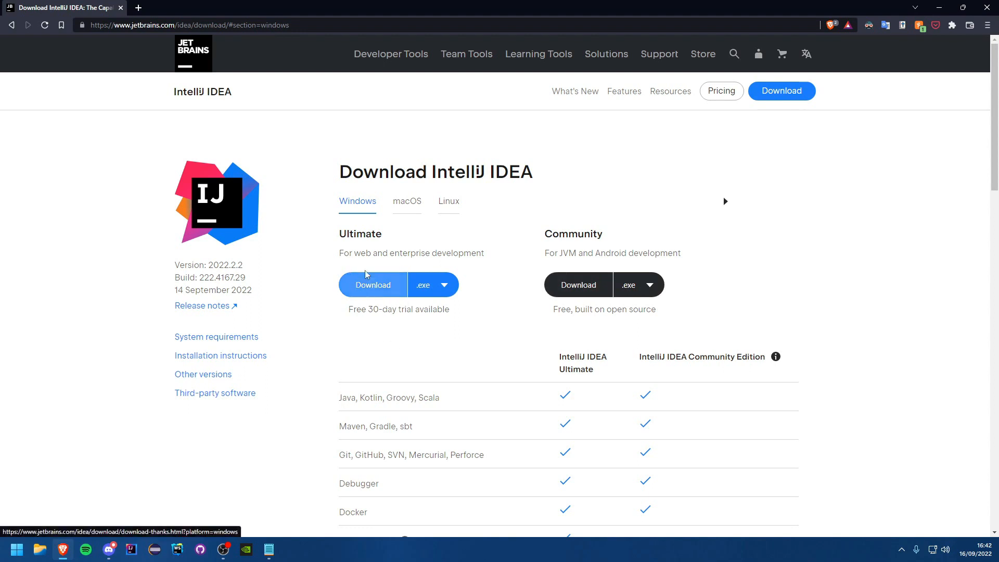
mouse_move(389, 306)
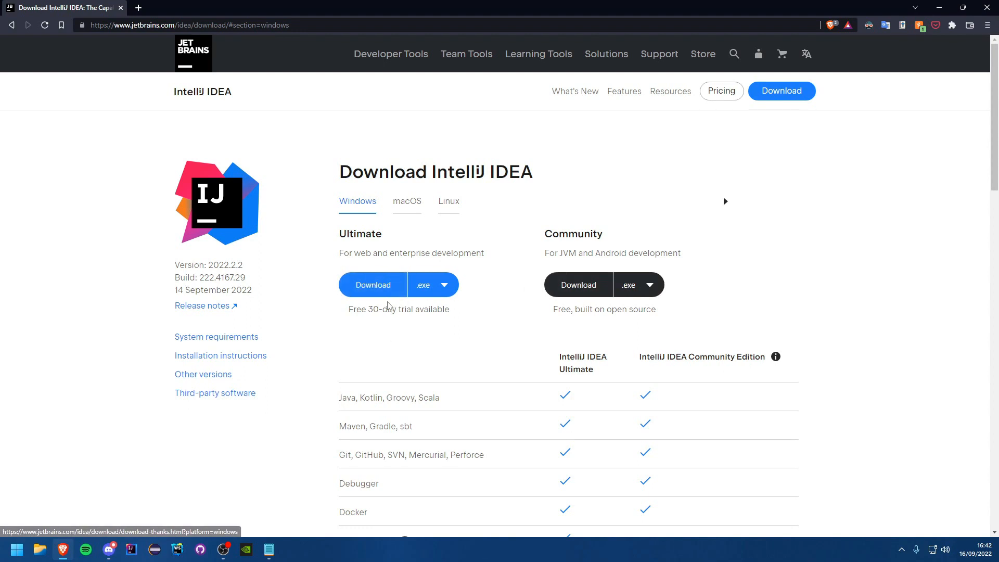
mouse_move(349, 287)
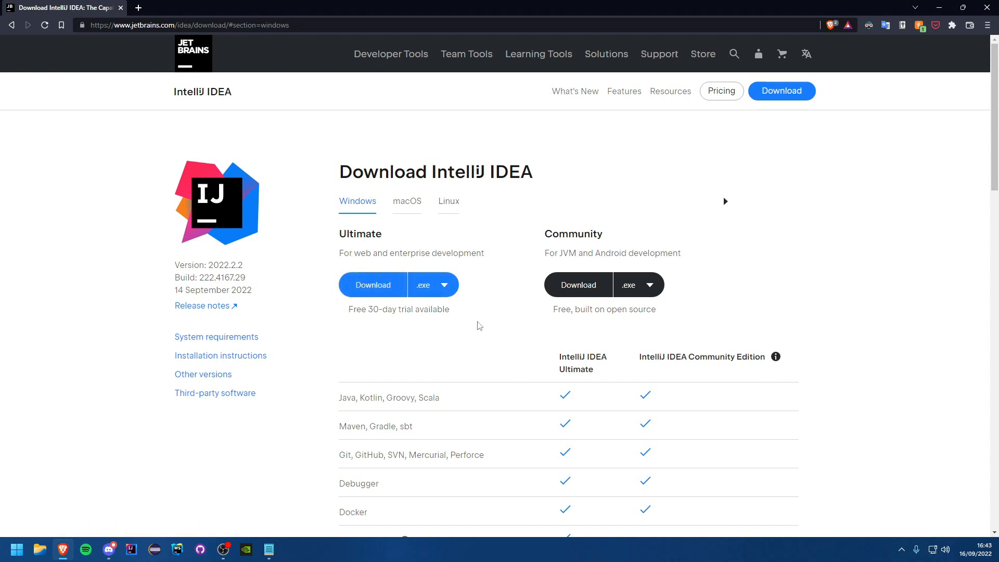
mouse_move(335, 271)
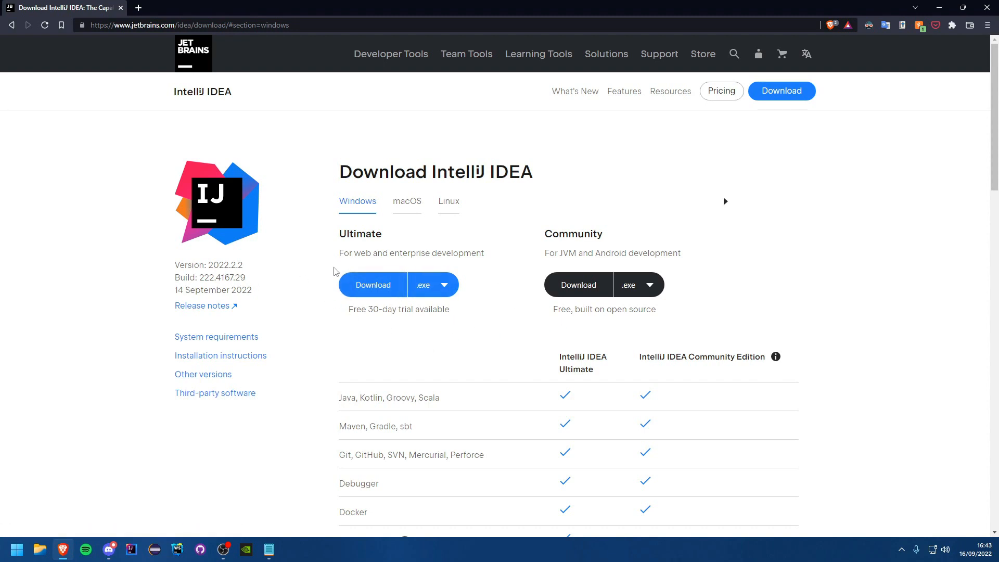
mouse_move(530, 292)
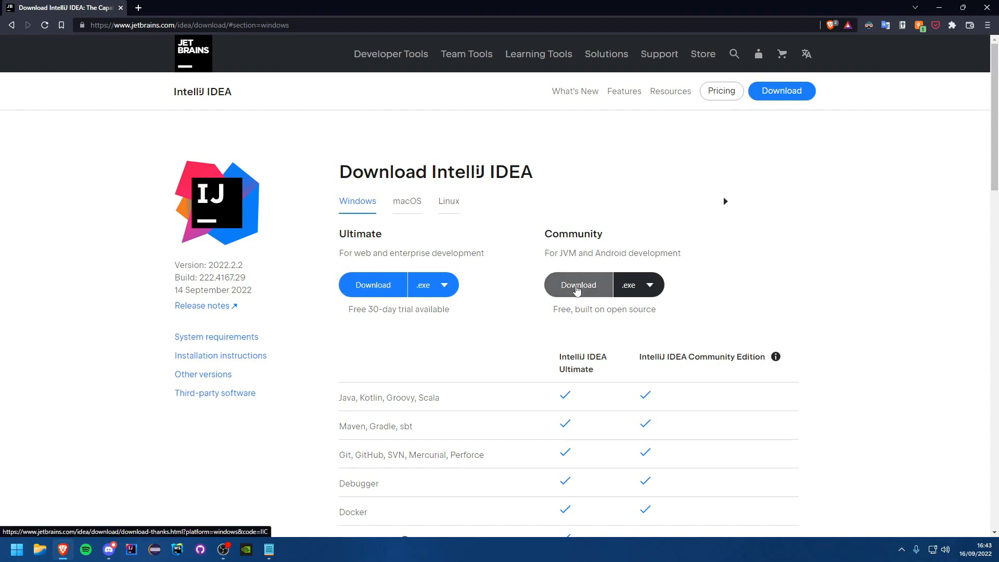
left_click(578, 285)
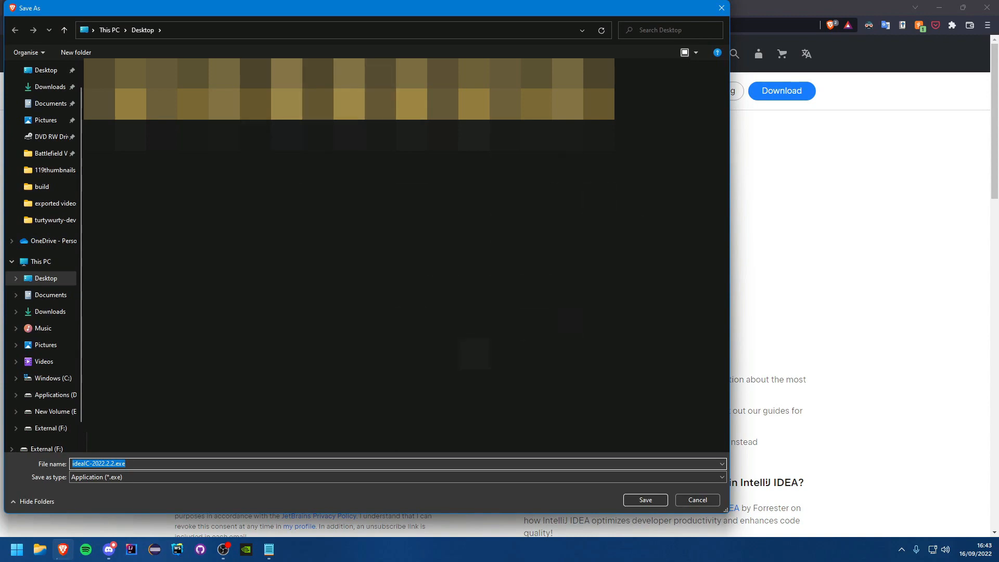
mouse_move(648, 490)
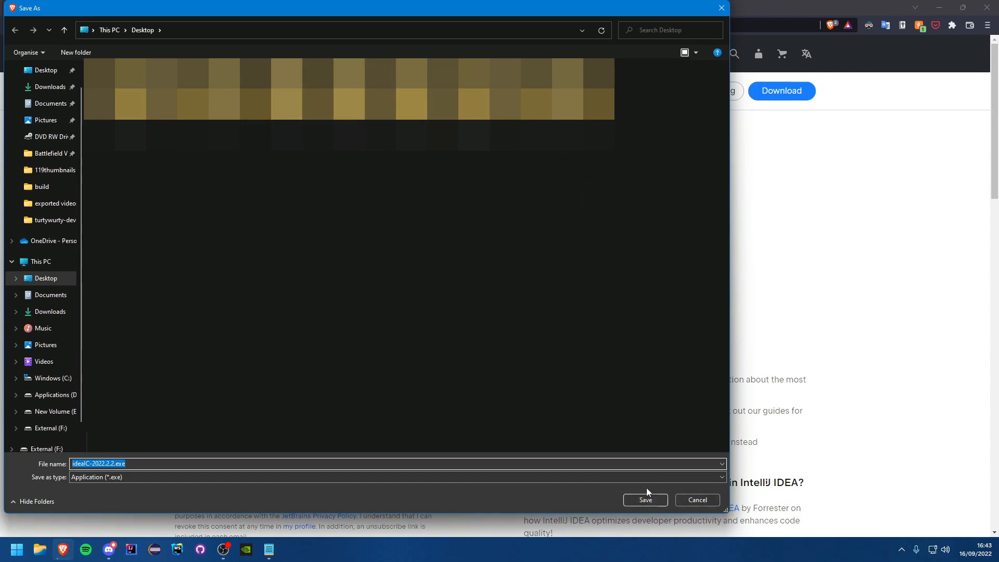
- Save ideaIC-2022.2.2.exe to the Desktop and let it download
left_click(646, 500)
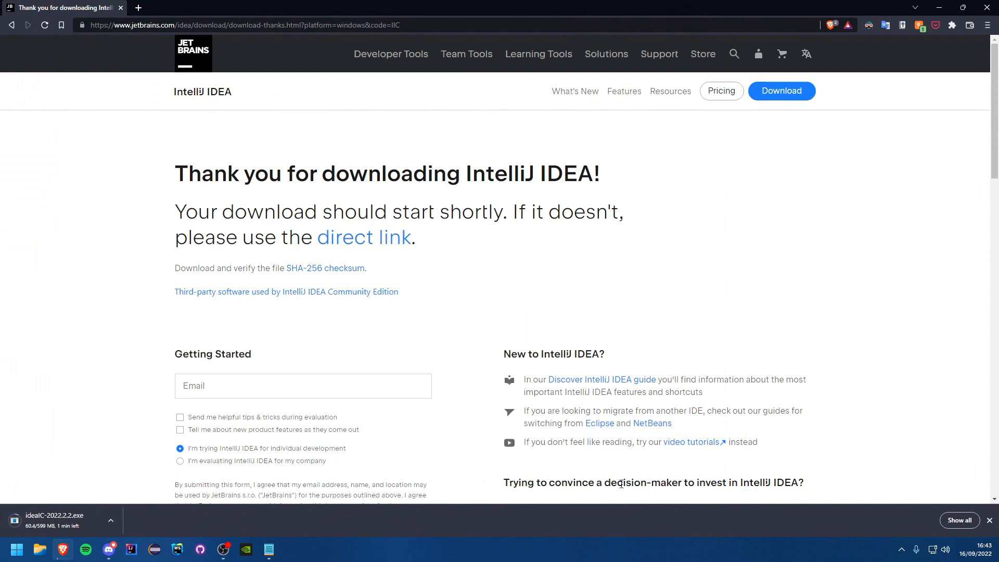
mouse_move(127, 505)
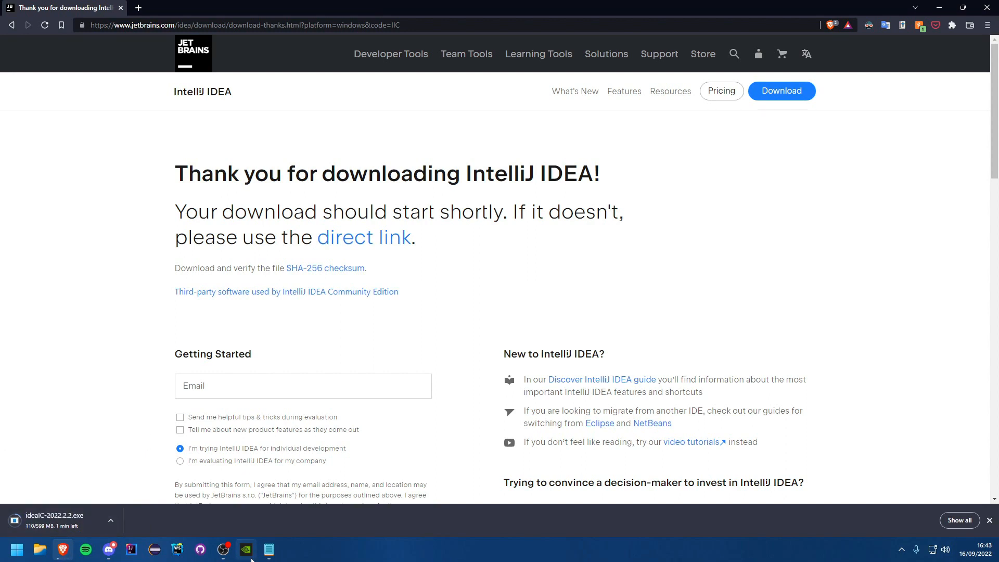
mouse_move(381, 532)
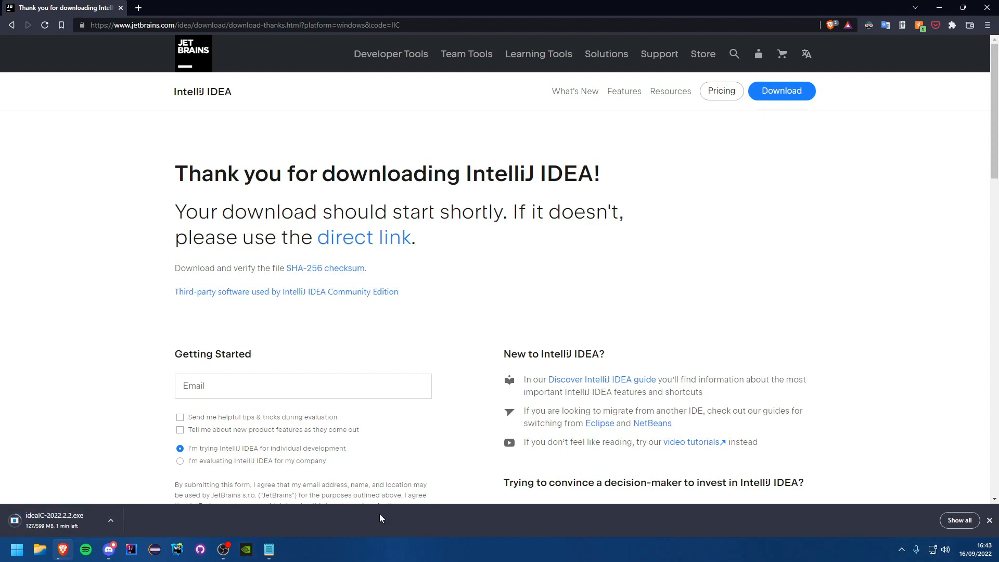
mouse_move(280, 519)
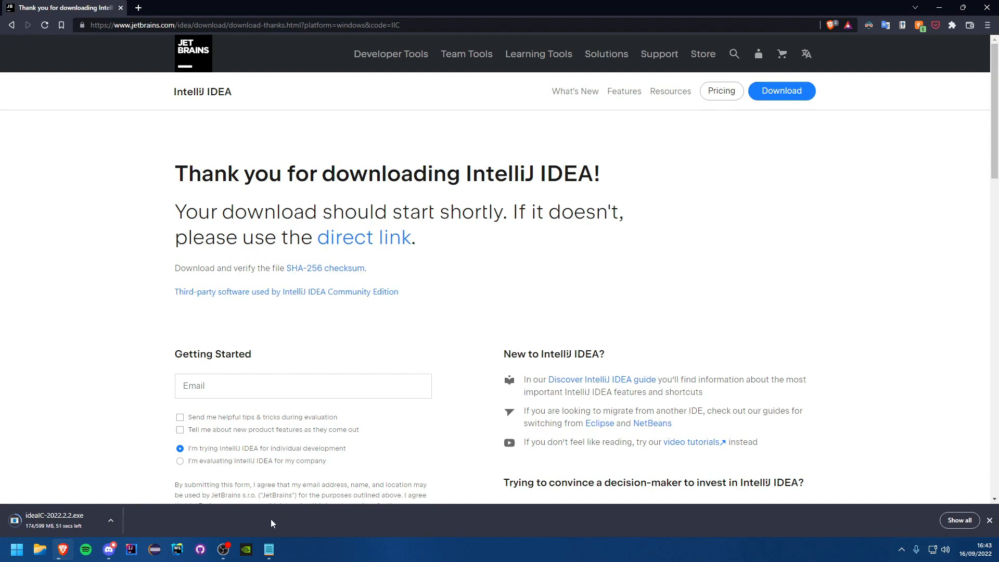
mouse_move(271, 514)
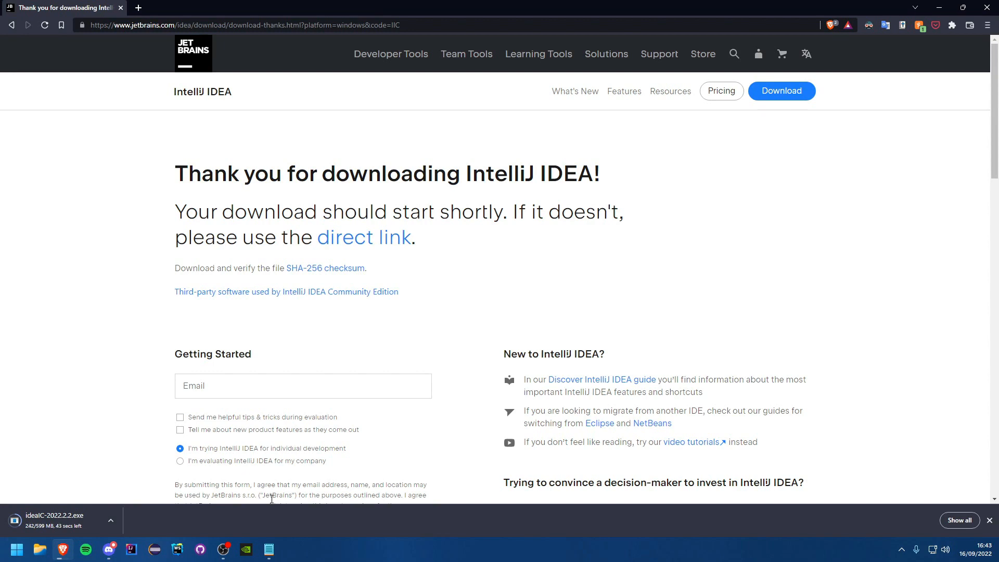
mouse_move(359, 545)
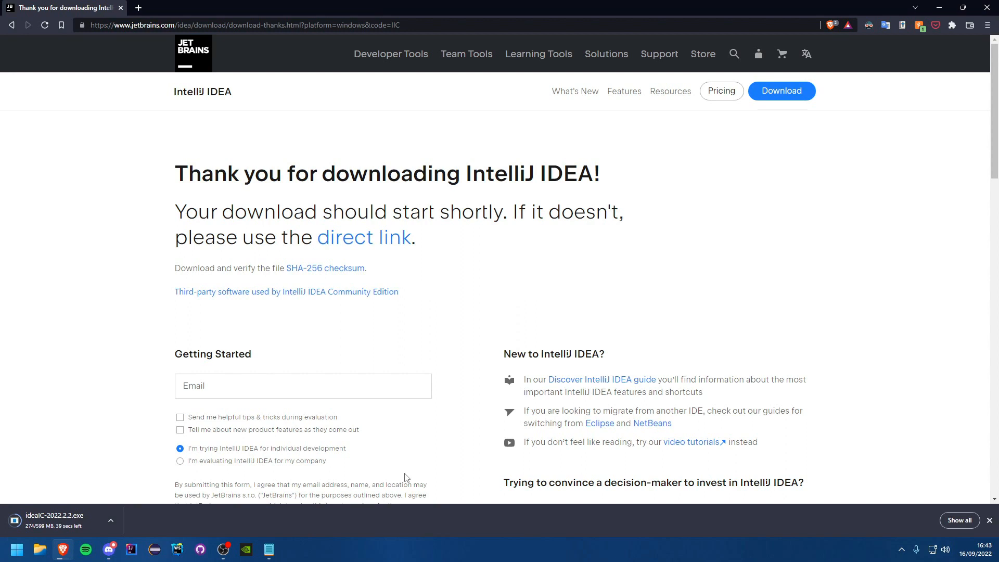
mouse_move(396, 519)
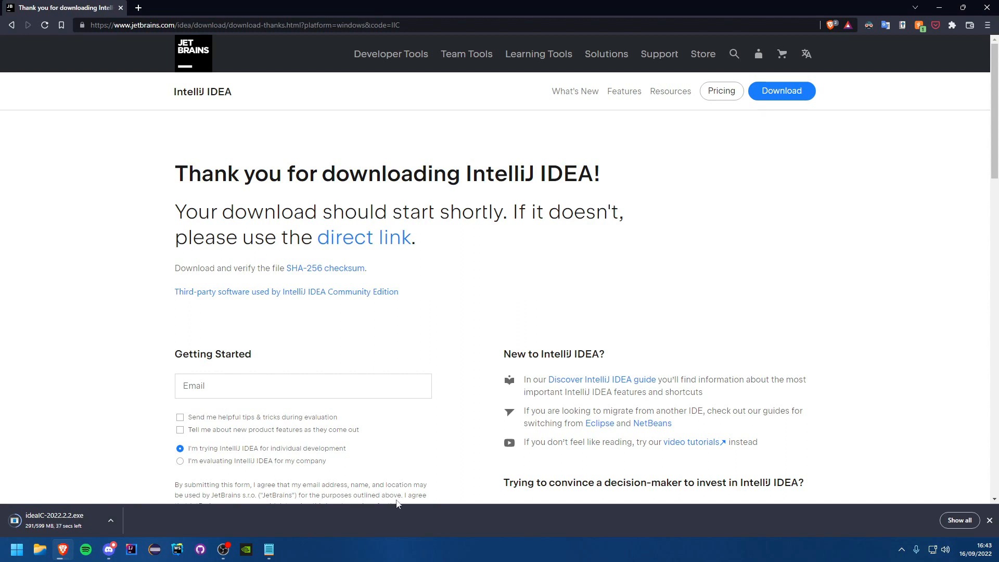
mouse_move(154, 492)
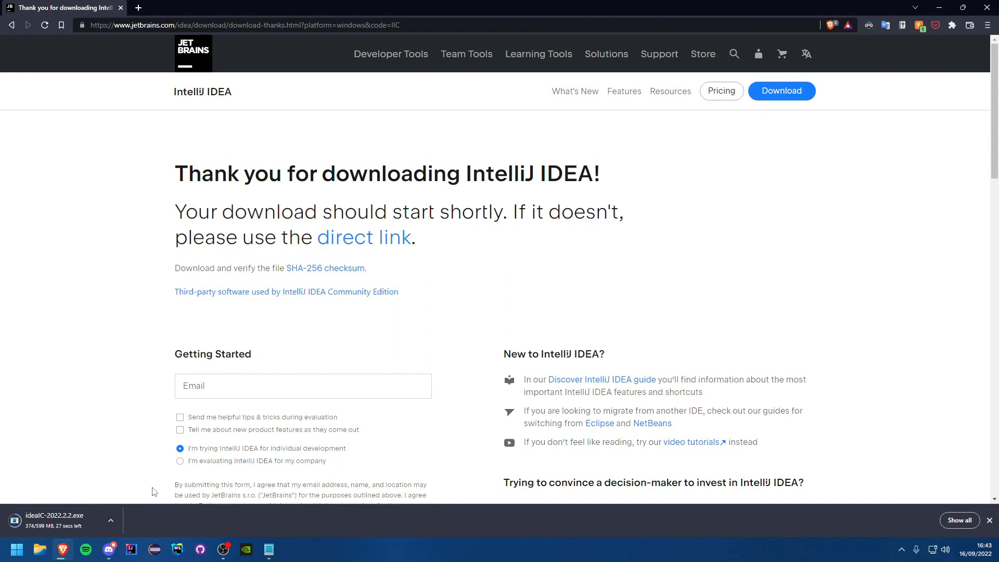
mouse_move(220, 487)
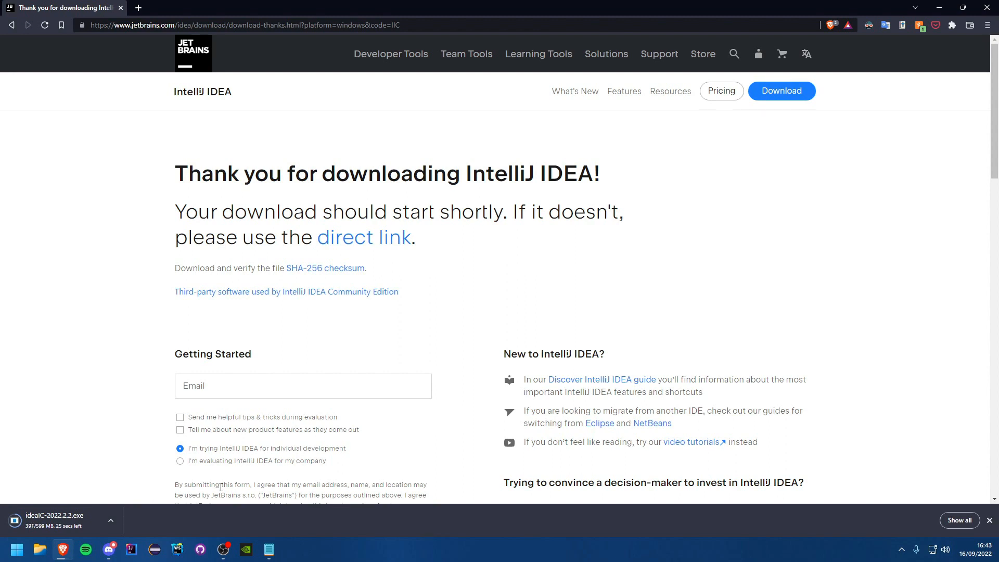
mouse_move(251, 520)
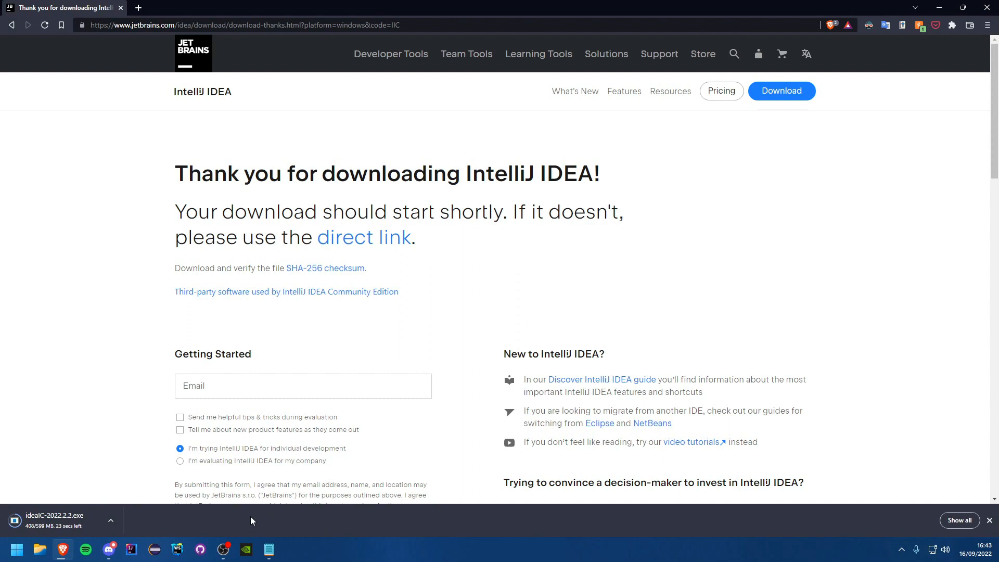
mouse_move(242, 497)
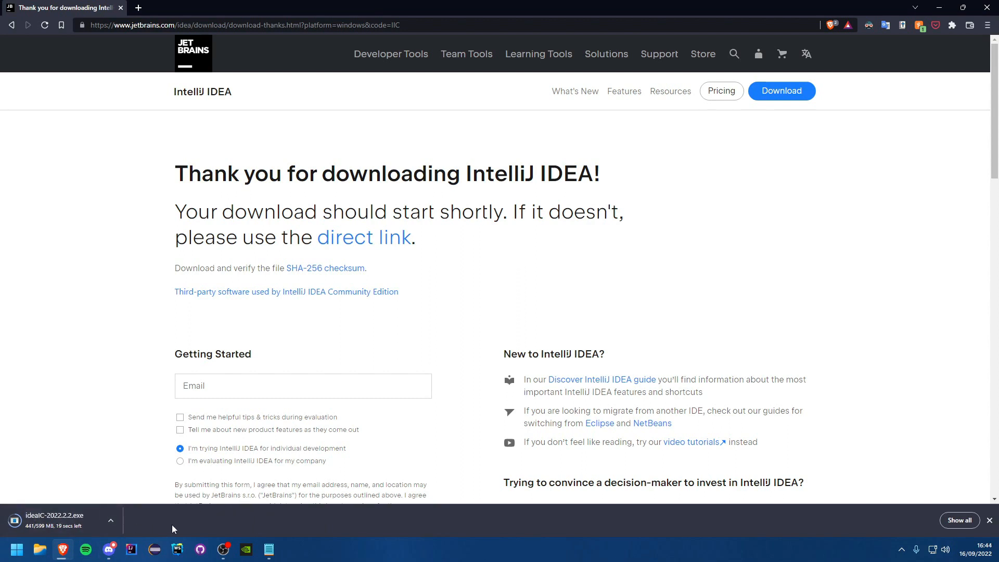
mouse_move(184, 518)
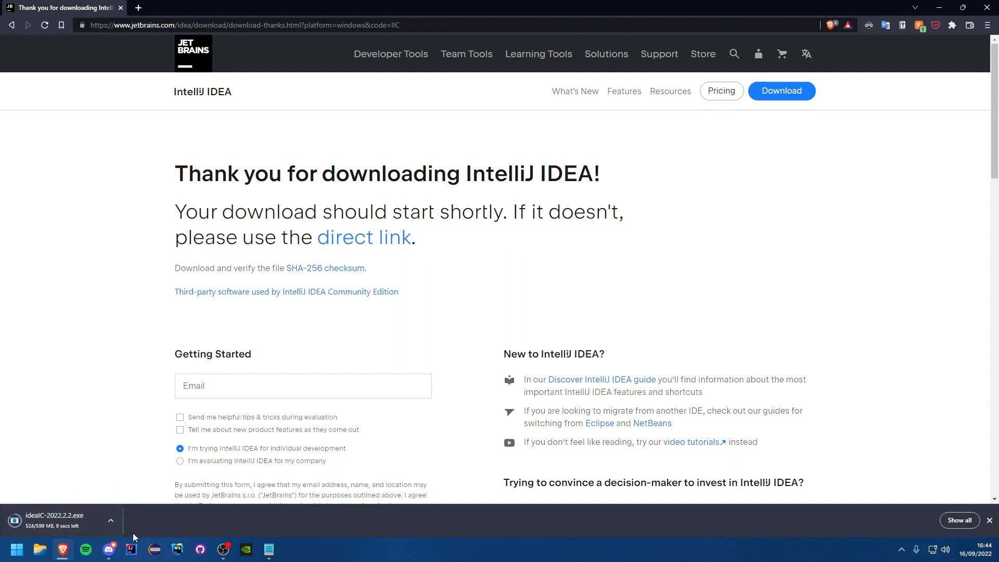
mouse_move(217, 525)
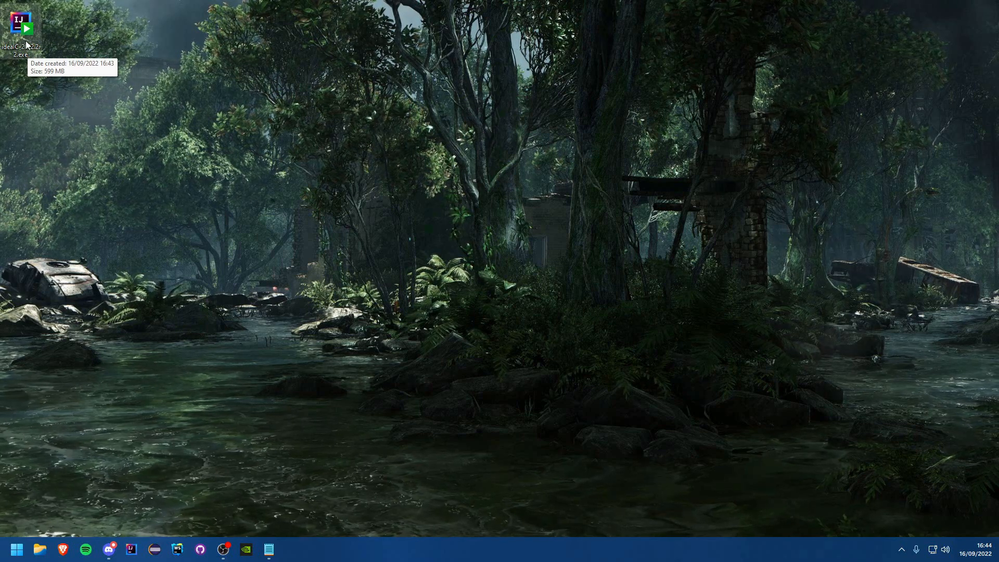
mouse_move(29, 41)
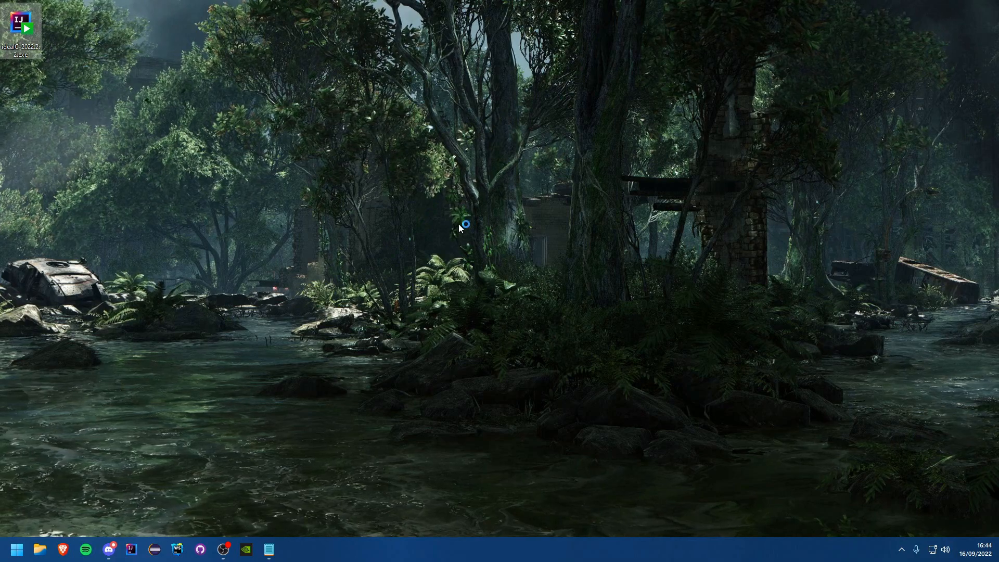
- Launch the downloaded ideaIC-2022.2.2.exe installer and continue past the Welcome page
double_click(19, 24)
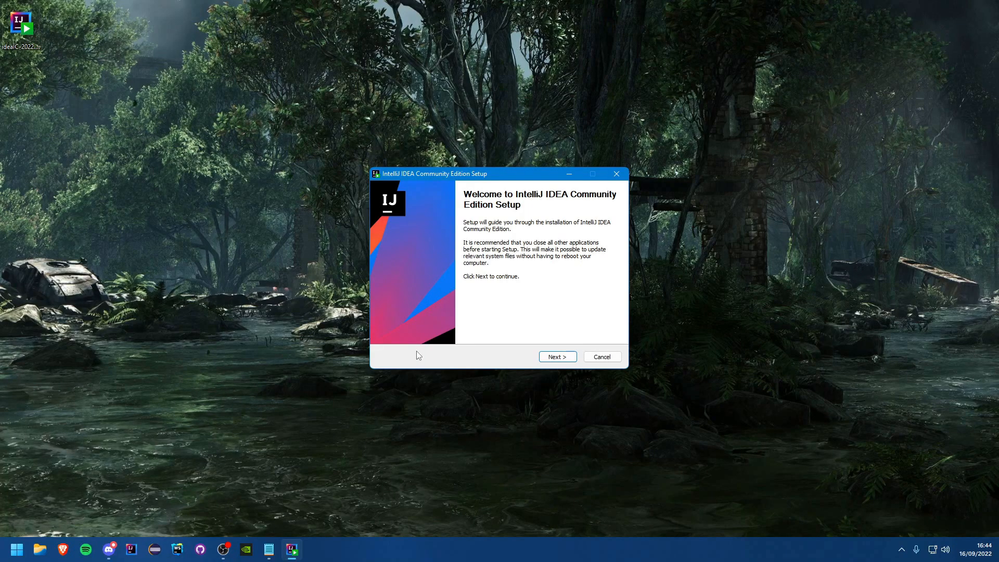
left_click(558, 357)
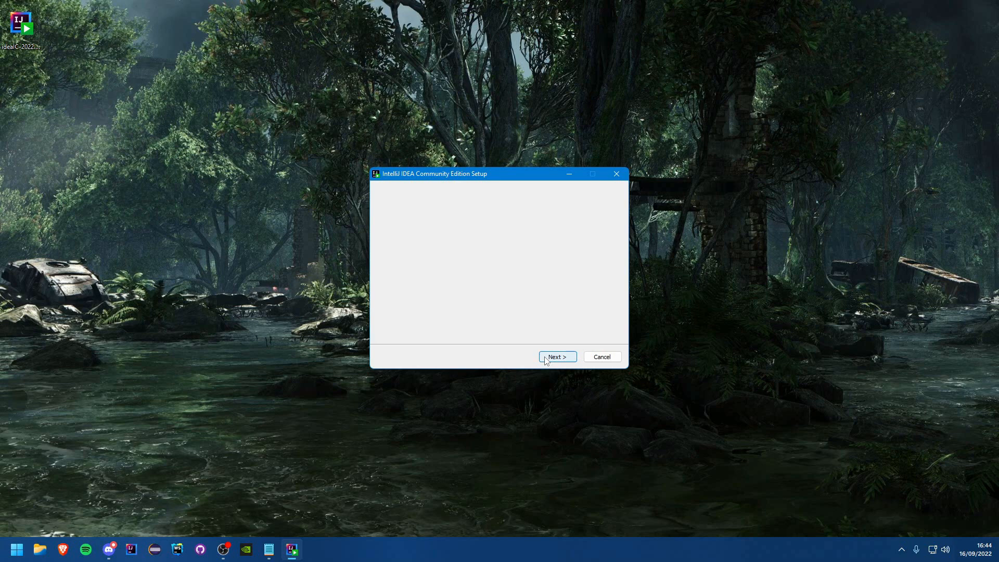
- Enable silent uninstall of old versions and proceed to the install location step
left_click(557, 356)
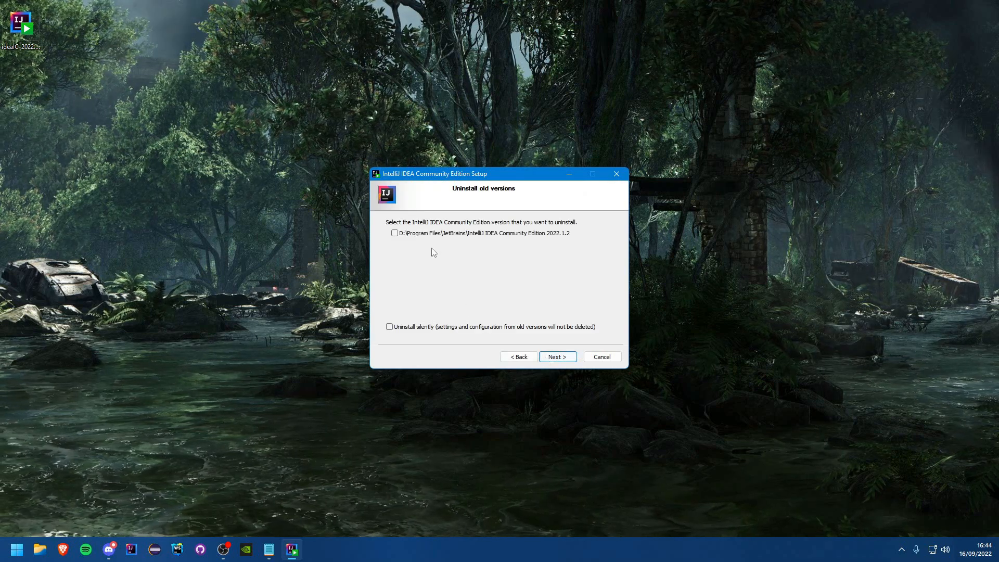
mouse_move(438, 242)
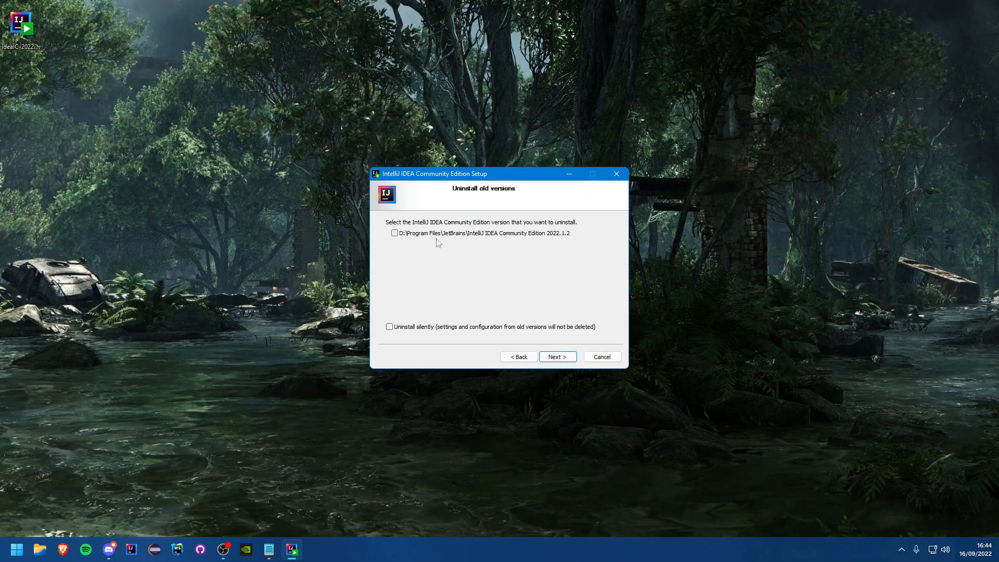
mouse_move(399, 255)
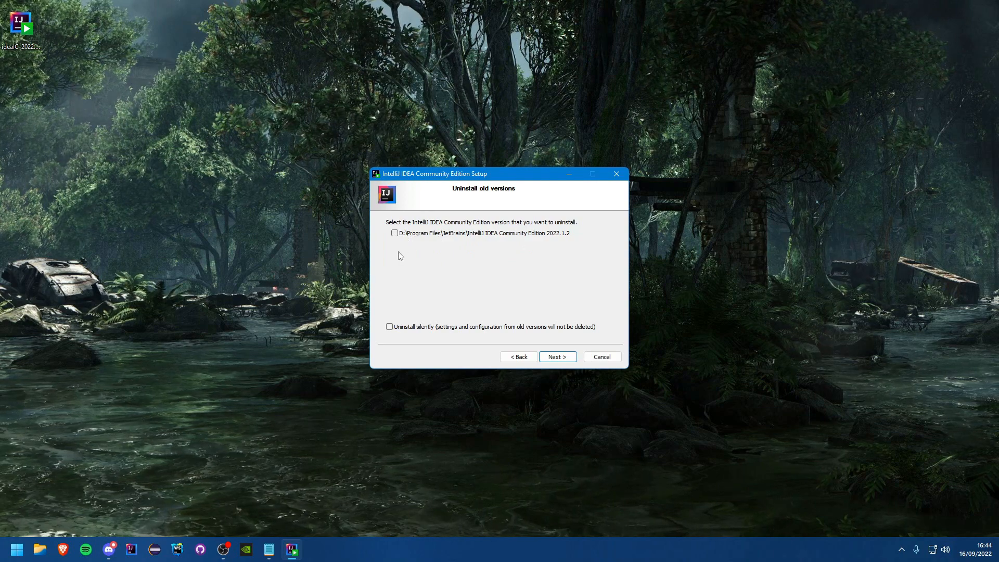
mouse_move(380, 272)
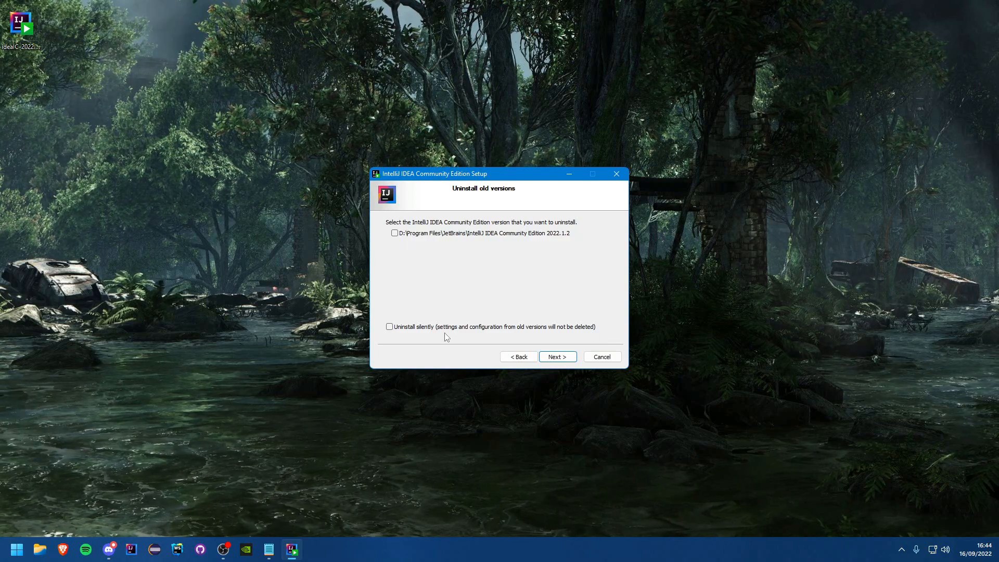
left_click(389, 326)
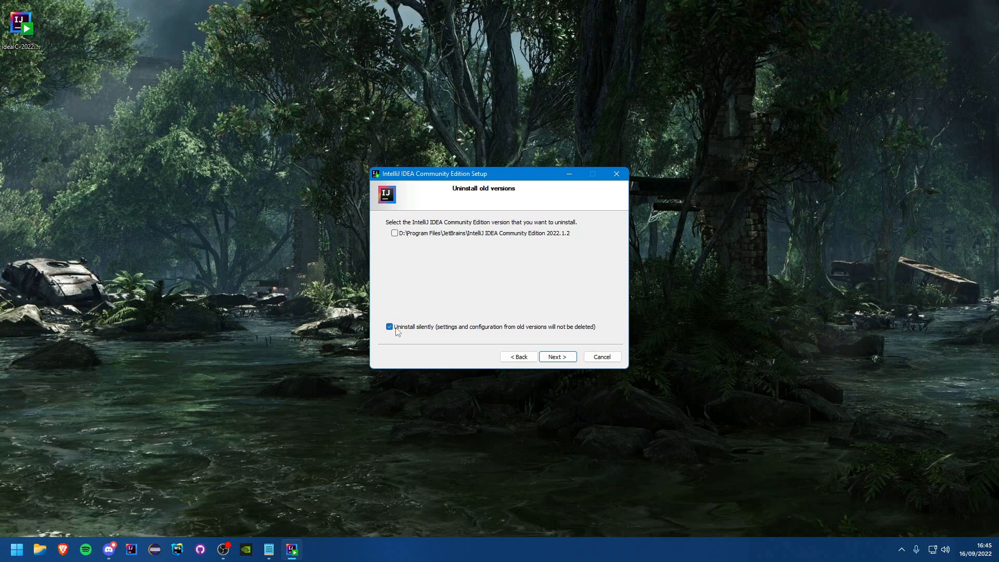
mouse_move(577, 293)
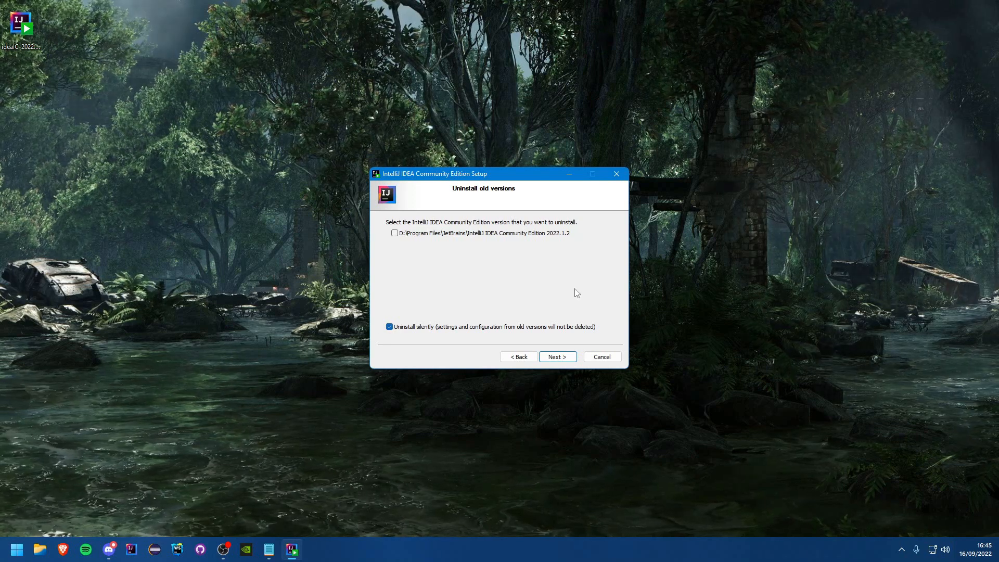
mouse_move(485, 289)
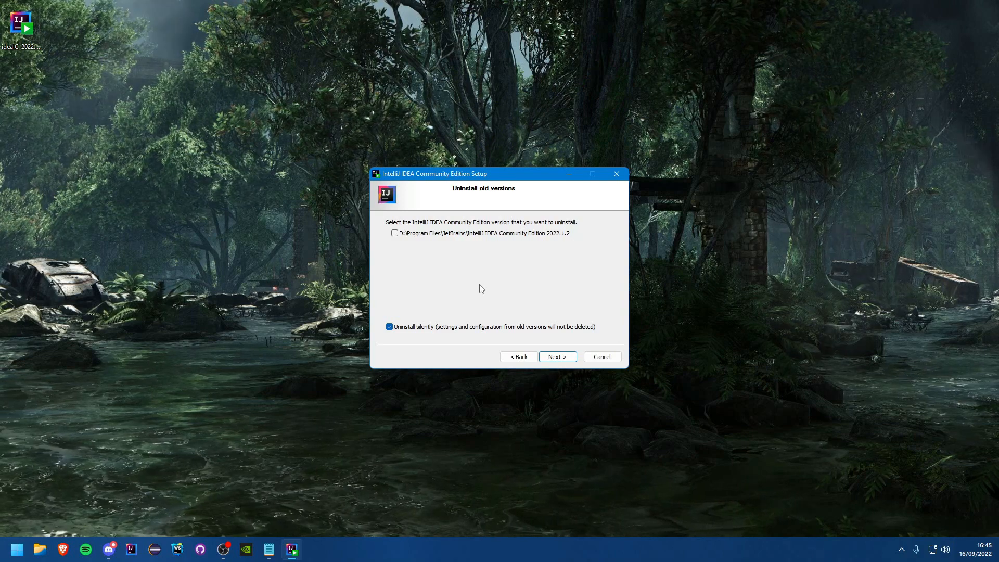
mouse_move(509, 275)
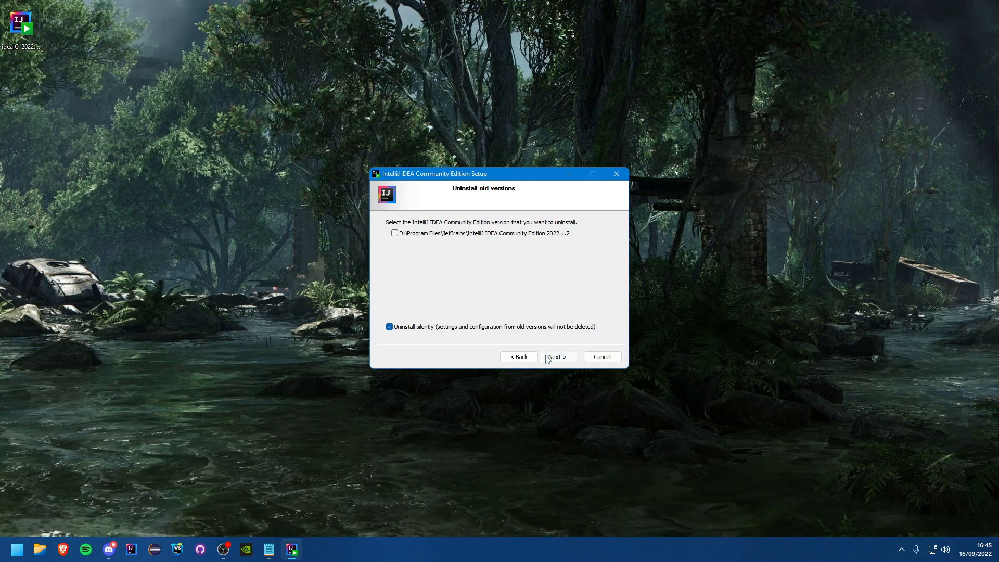
left_click(557, 356)
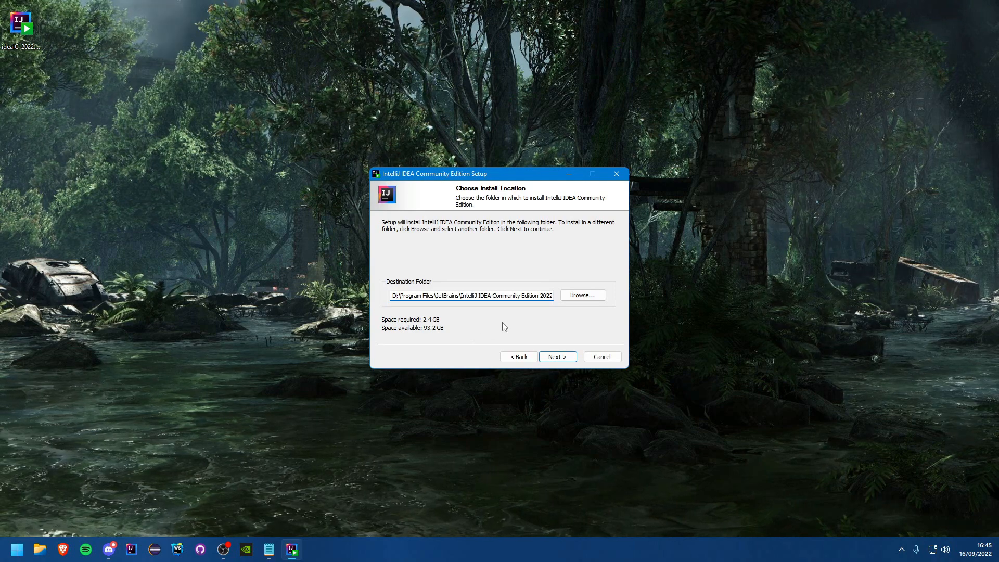
mouse_move(493, 332)
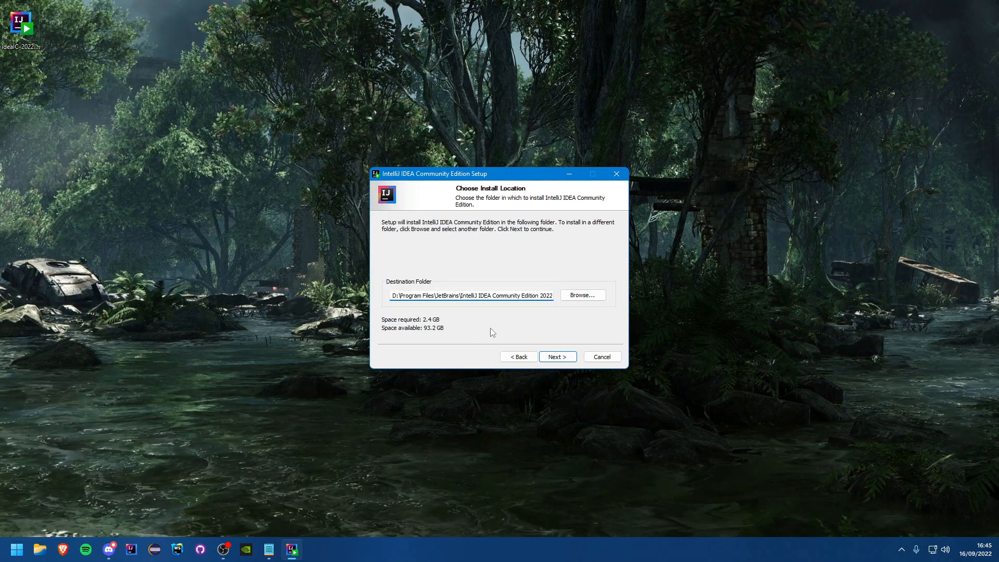
- Go back, mark old IntelliJ IDEA 2022.1.2 for removal, and return to Choose Install Location
left_click(557, 356)
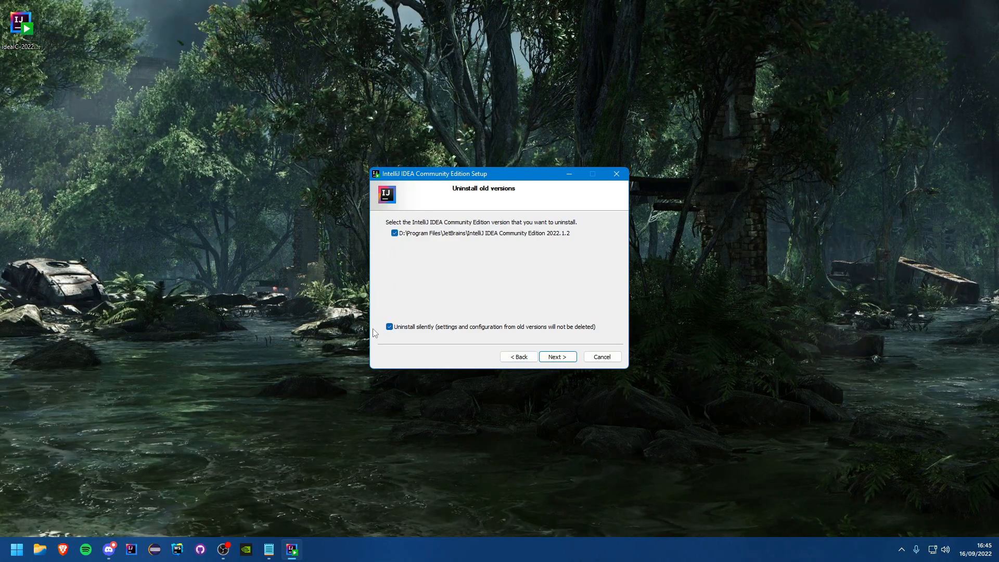
left_click(557, 356)
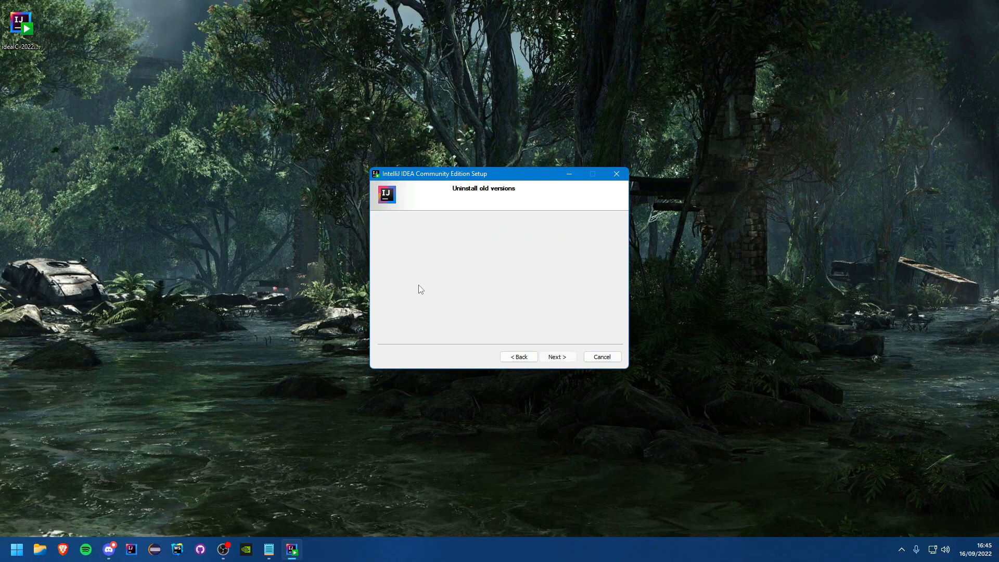
left_click(557, 356)
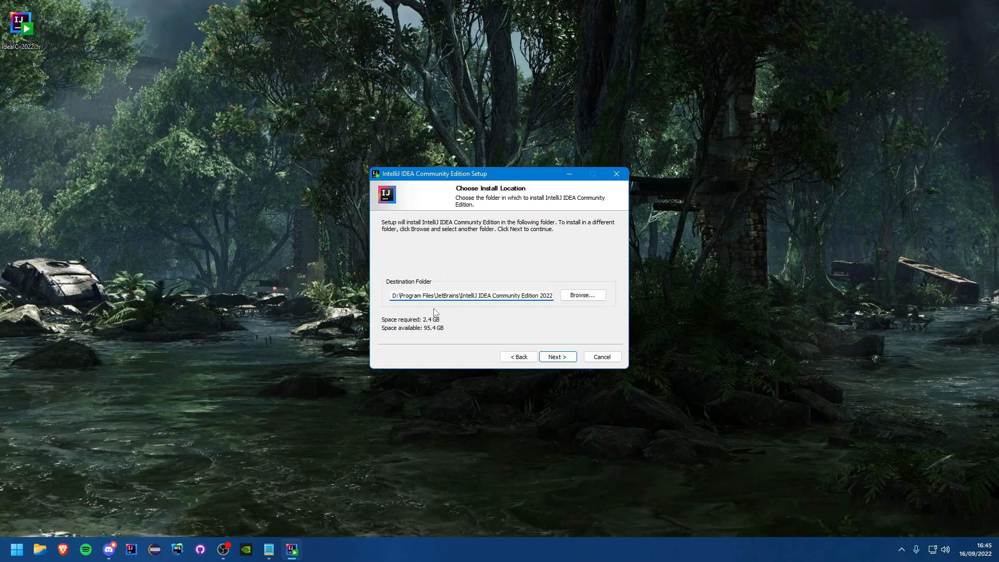
- Enable Open Folder as Project, .kt and .kts associations, and the bin folder on PATH
left_click(558, 357)
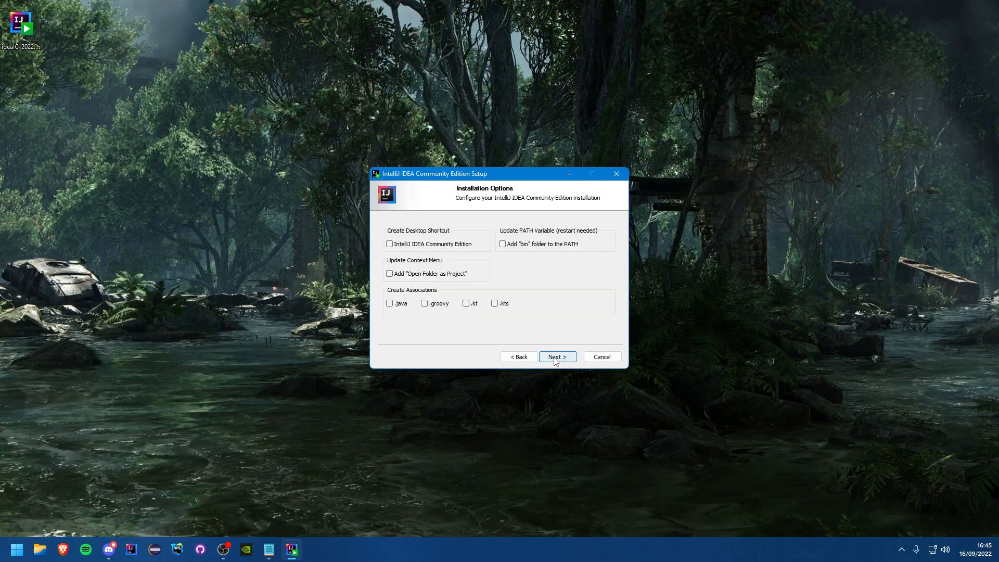
mouse_move(544, 366)
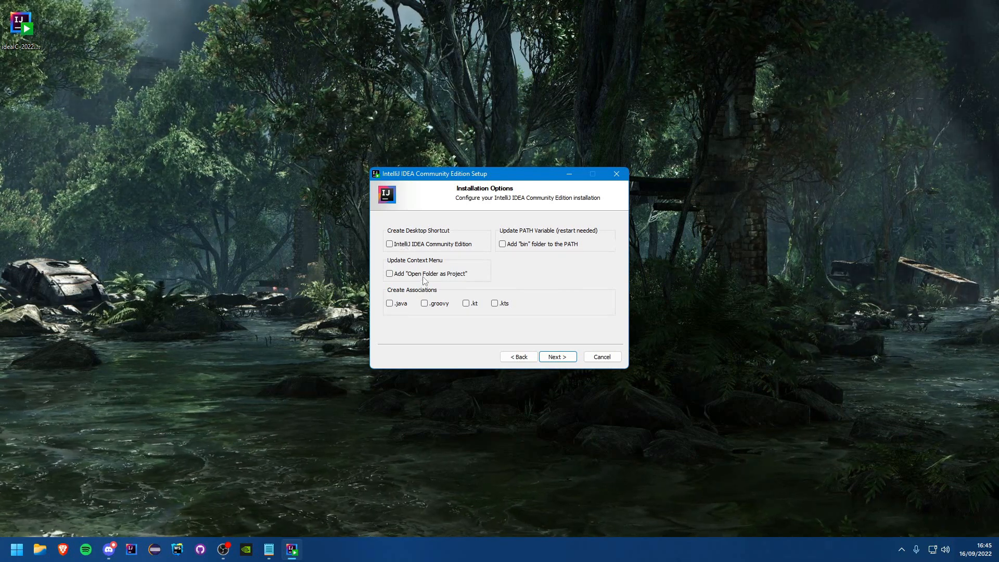
left_click(389, 273)
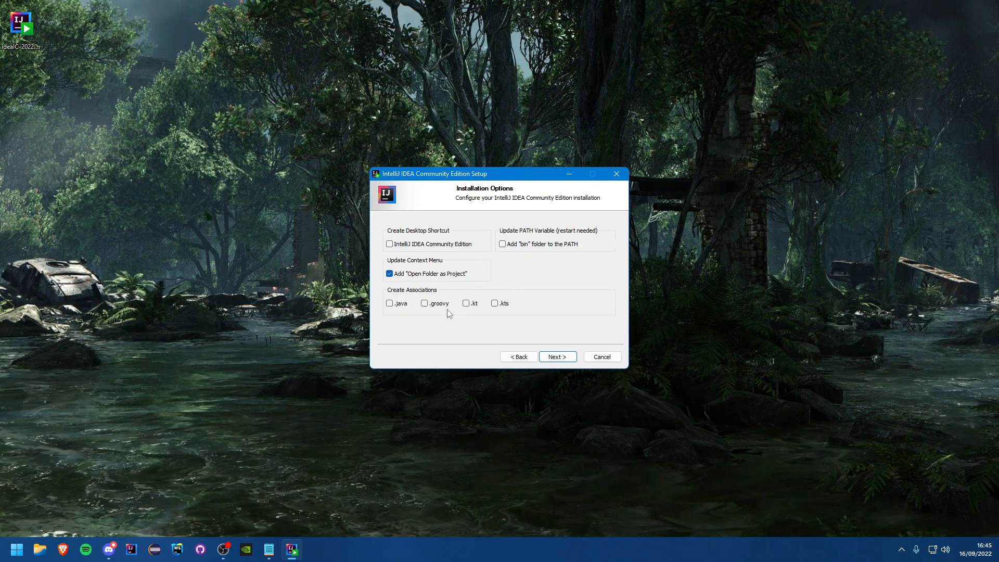
mouse_move(423, 327)
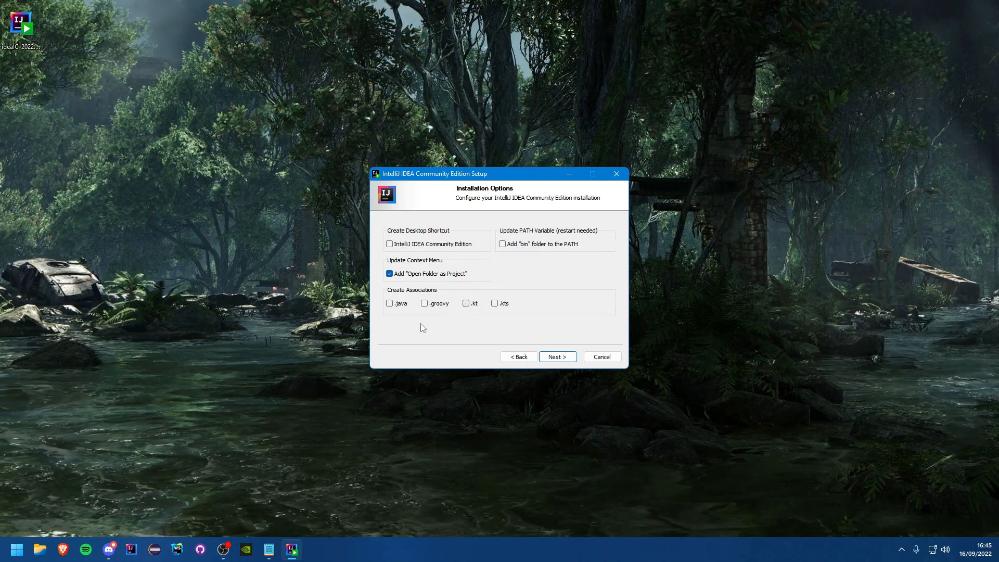
left_click(465, 303)
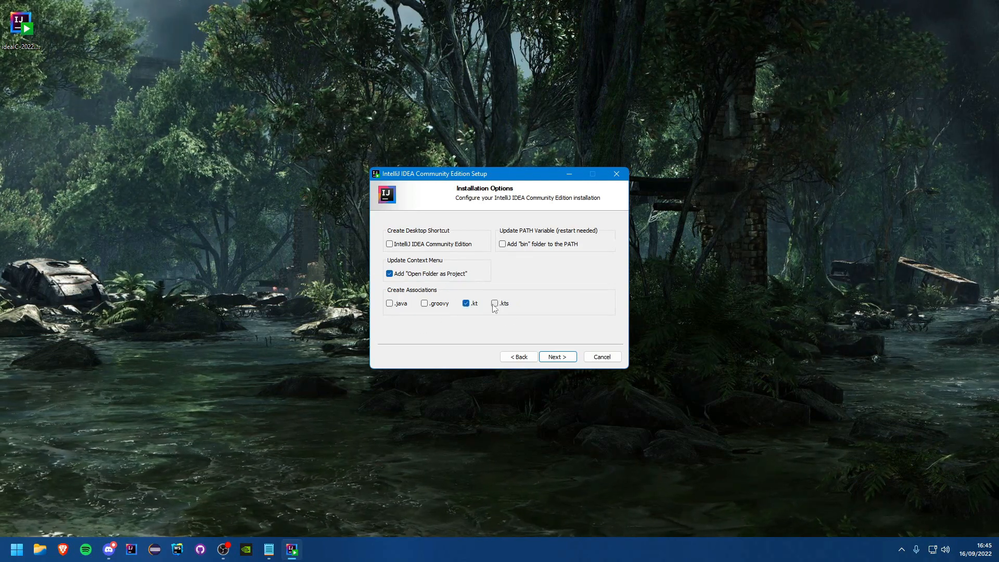
left_click(494, 303)
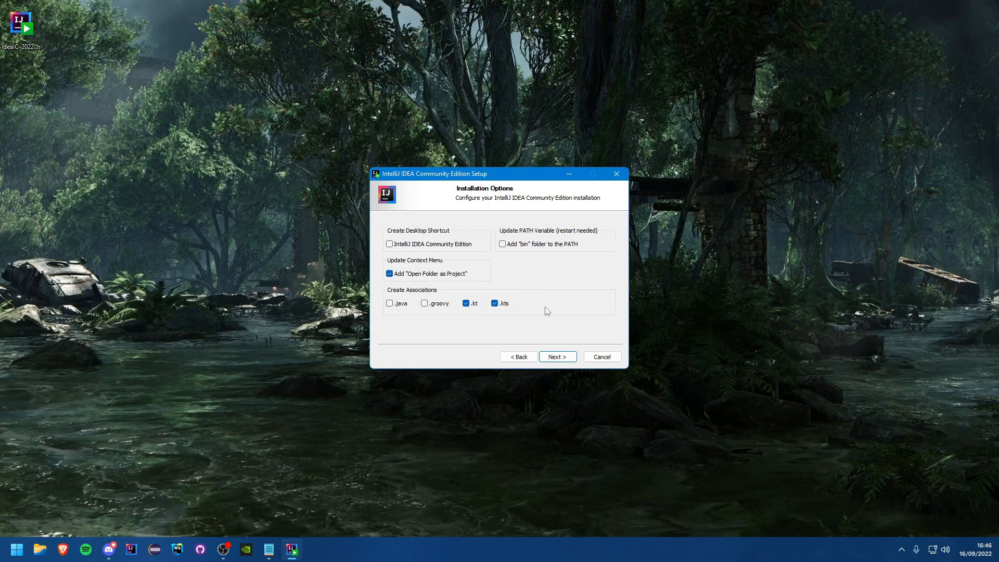
mouse_move(536, 299)
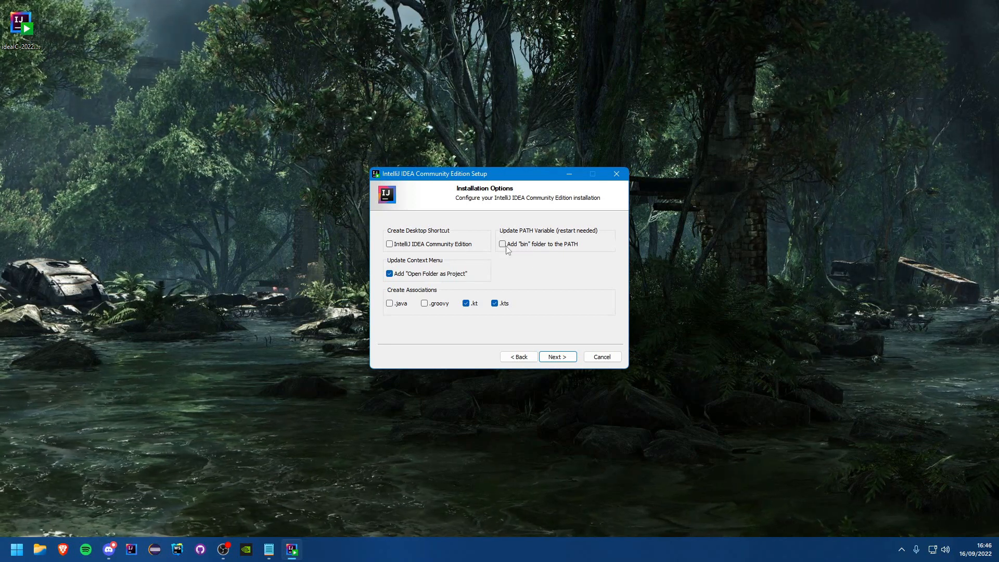
left_click(503, 245)
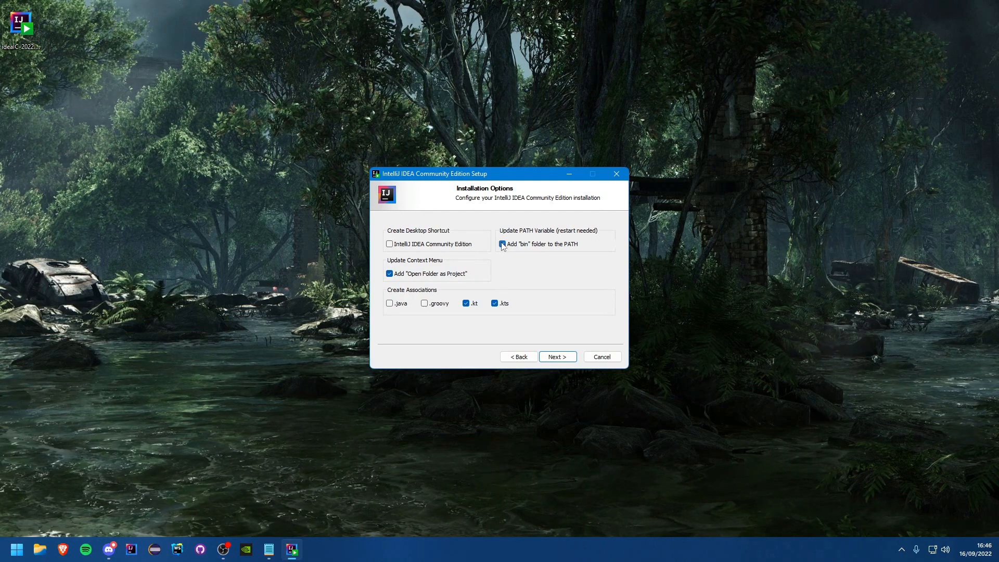
left_click(502, 244)
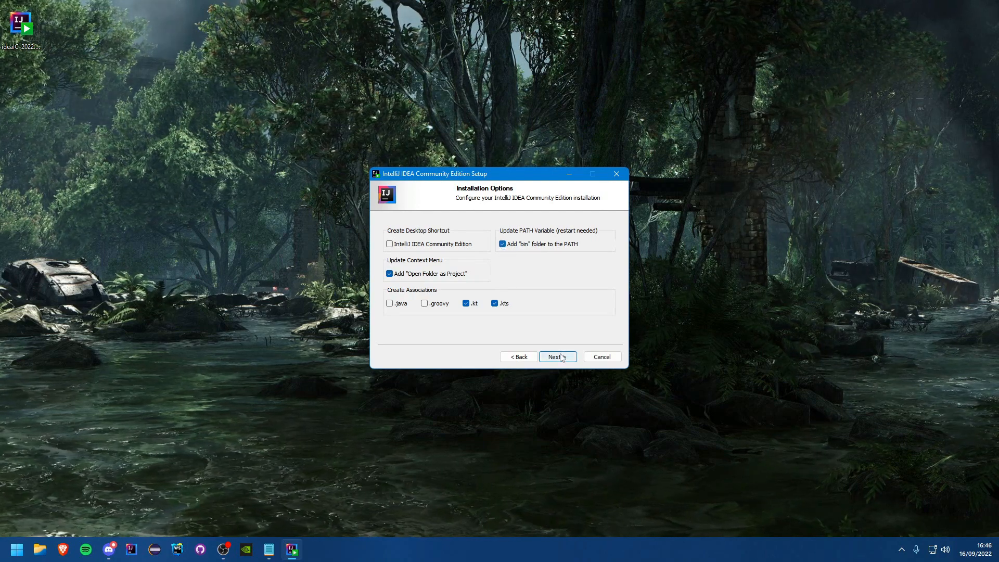
- Keep the JetBrains Start Menu folder and install IntelliJ IDEA
left_click(558, 357)
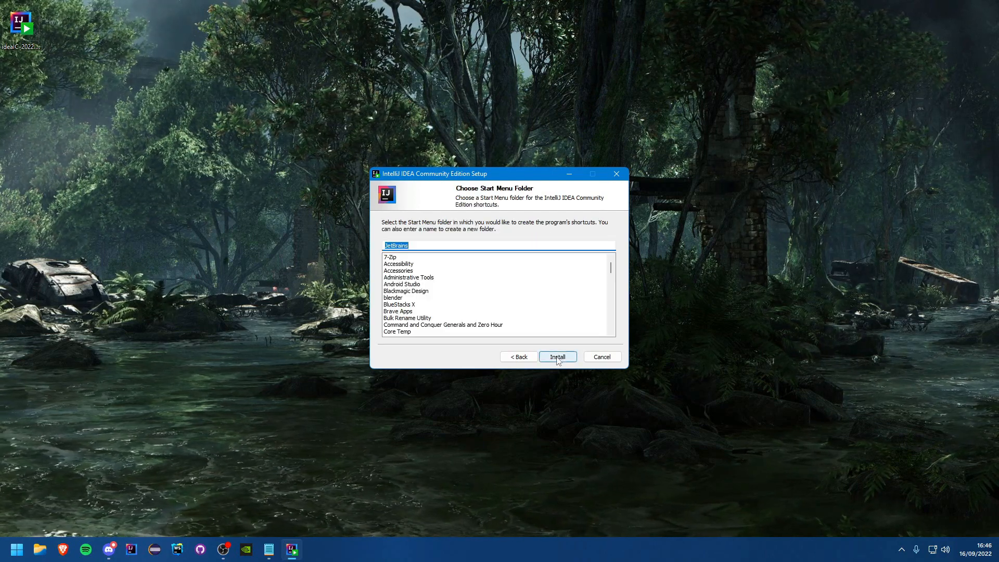
left_click(558, 356)
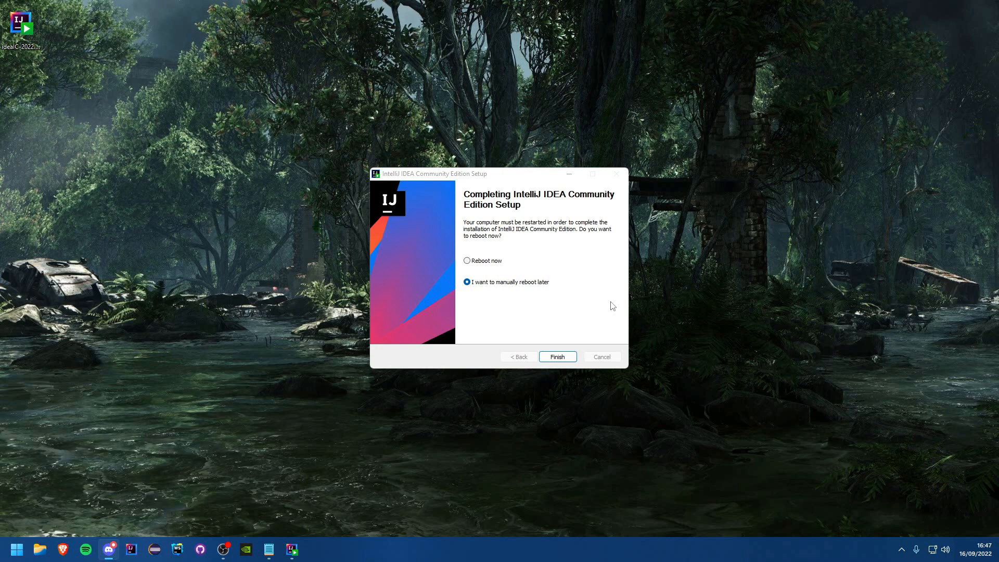
mouse_move(433, 232)
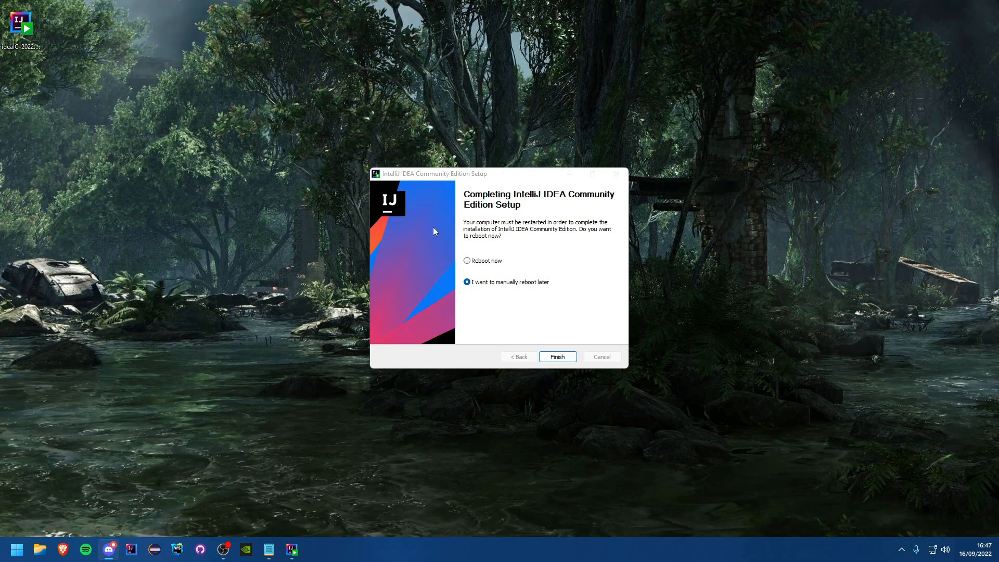
mouse_move(442, 263)
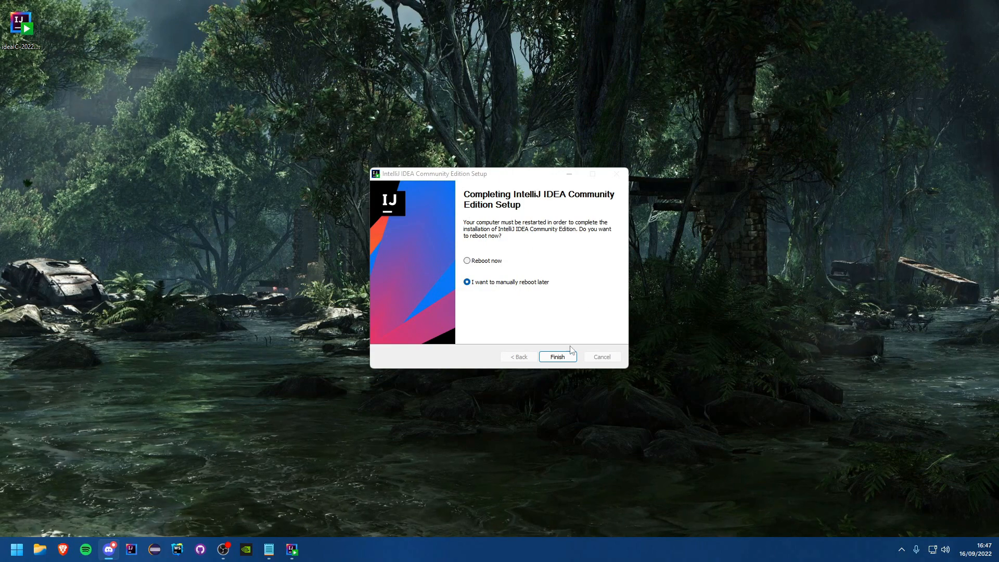
- Close the finished setup with 'I want to manually reboot later' selected
left_click(557, 356)
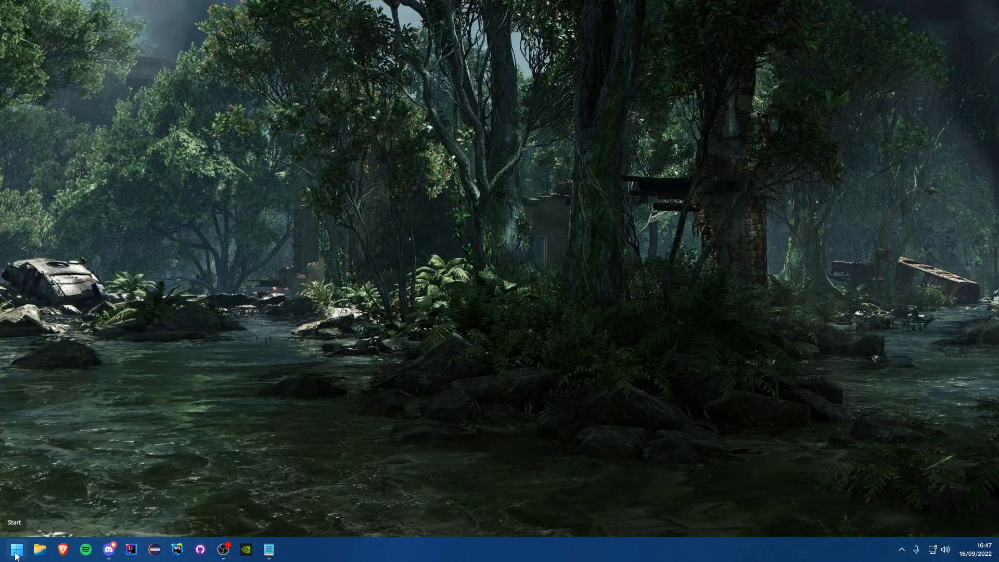
- Launch IntelliJ IDEA 2022.2.2 from the Start menu and bring up its window
left_click(16, 549)
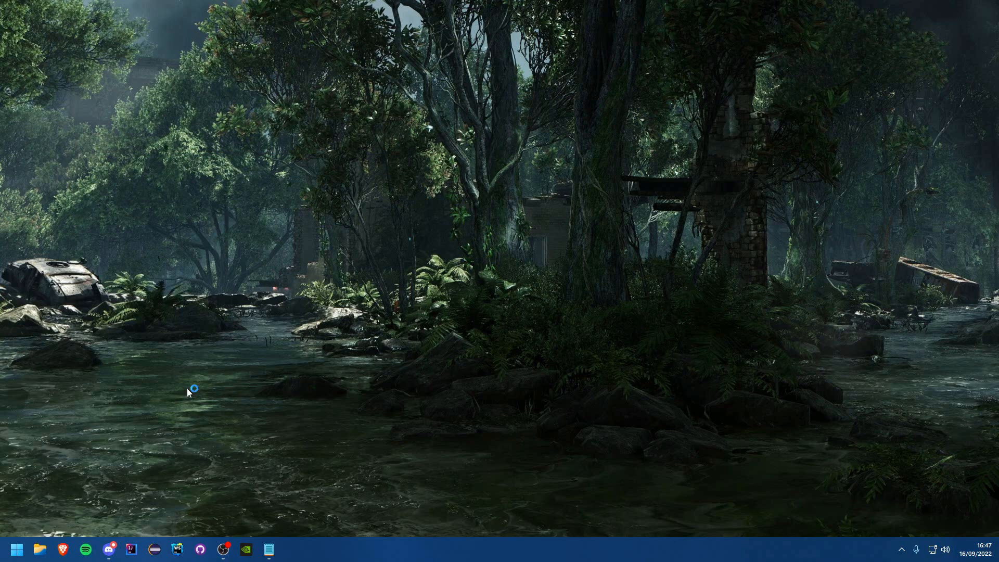
left_click(131, 549)
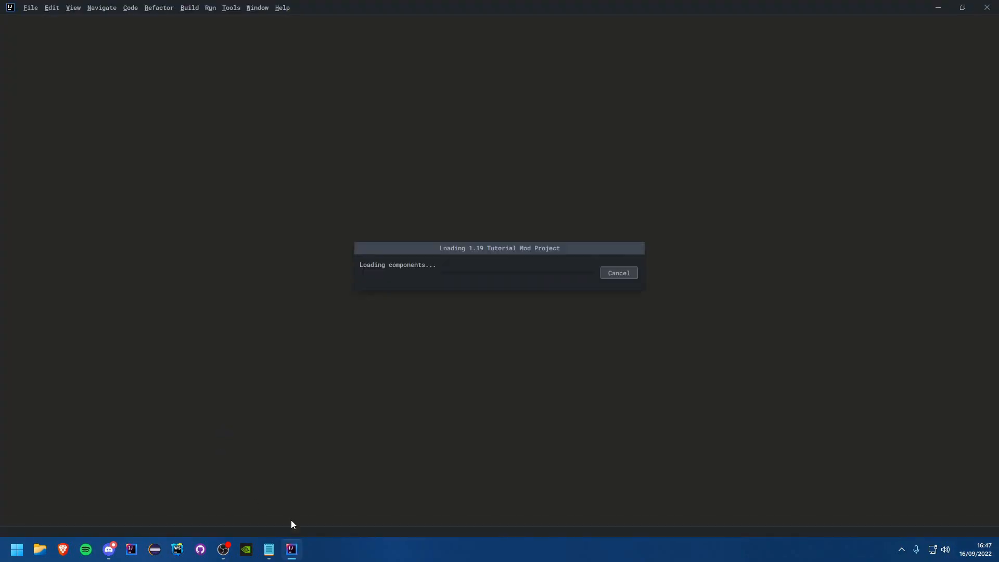
right_click(291, 549)
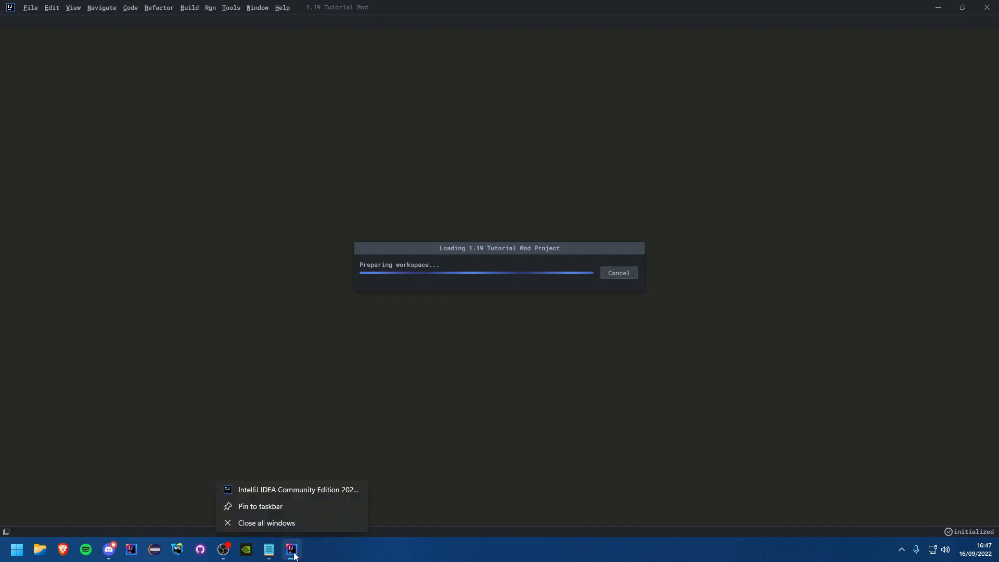
mouse_move(273, 513)
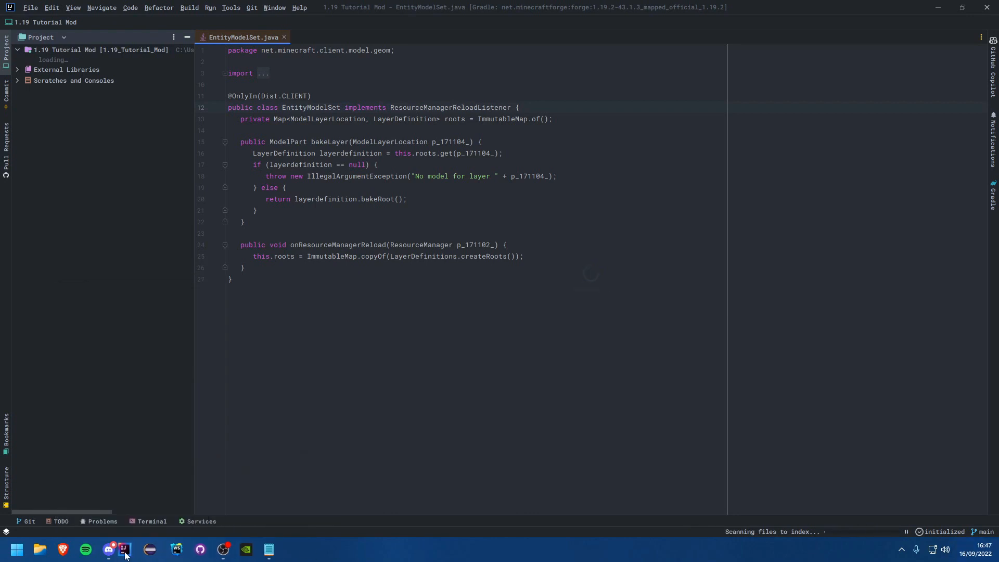
left_click(51, 7)
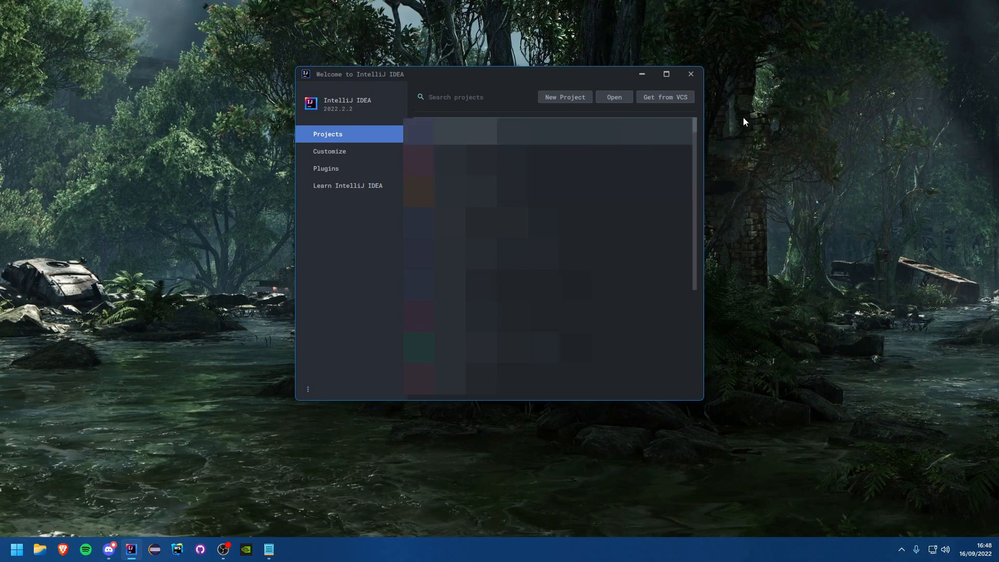
- Choose the plain New Project type instead of JavaFX and select the Name field
left_click(564, 97)
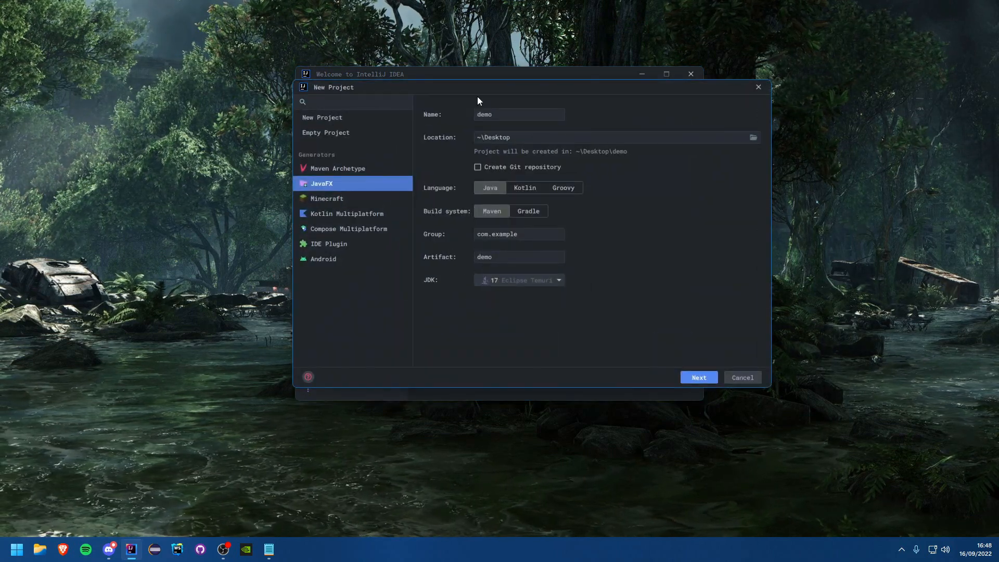
mouse_move(324, 119)
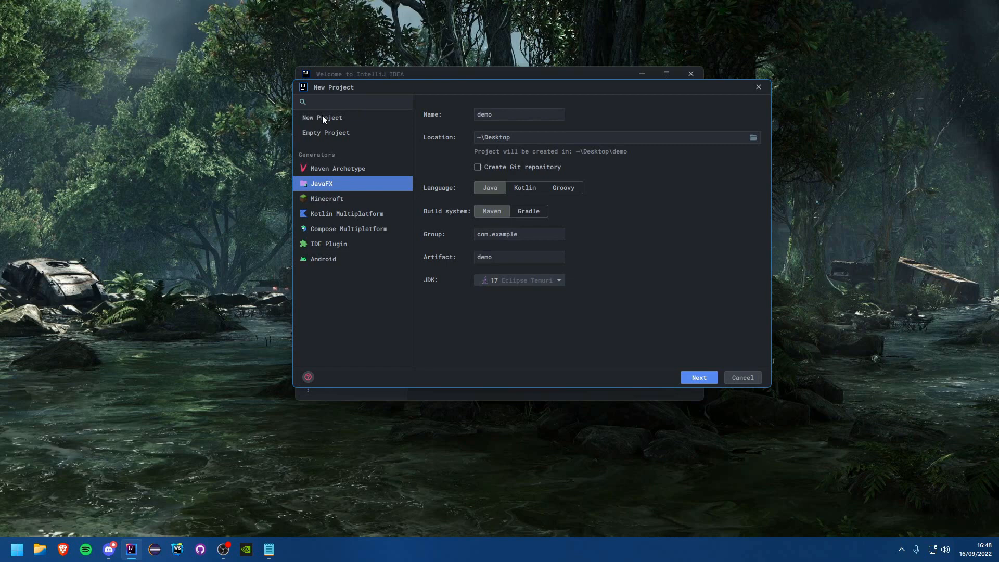
left_click(322, 117)
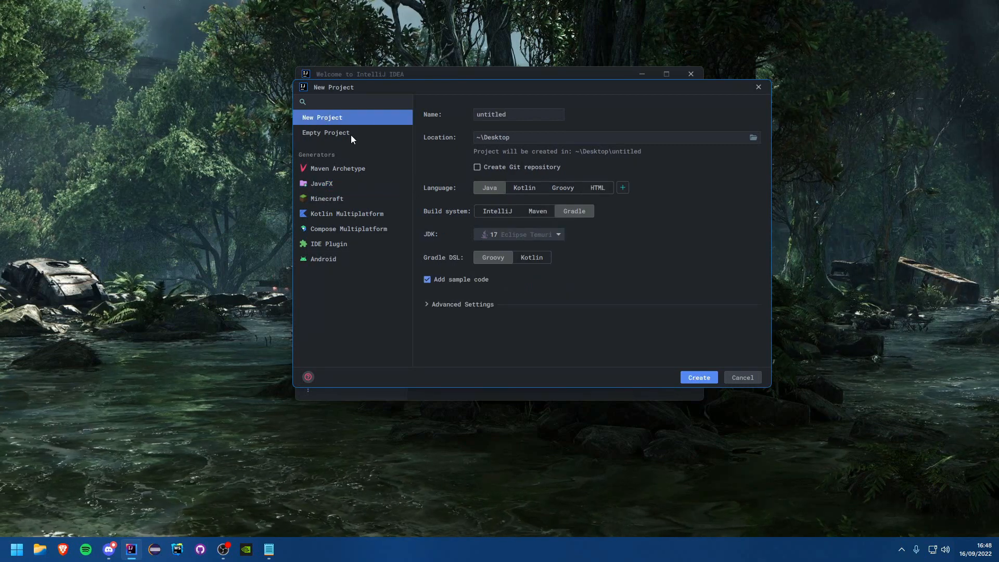
left_click(517, 114)
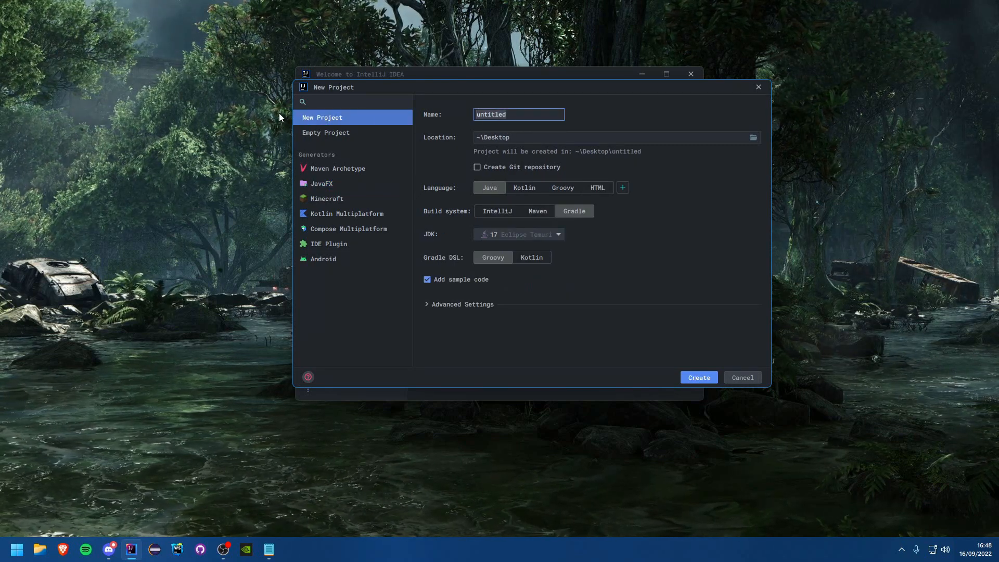
- Name the new project 'Java Tutorials' and enable Create Git repository
type("Java Tutorials")
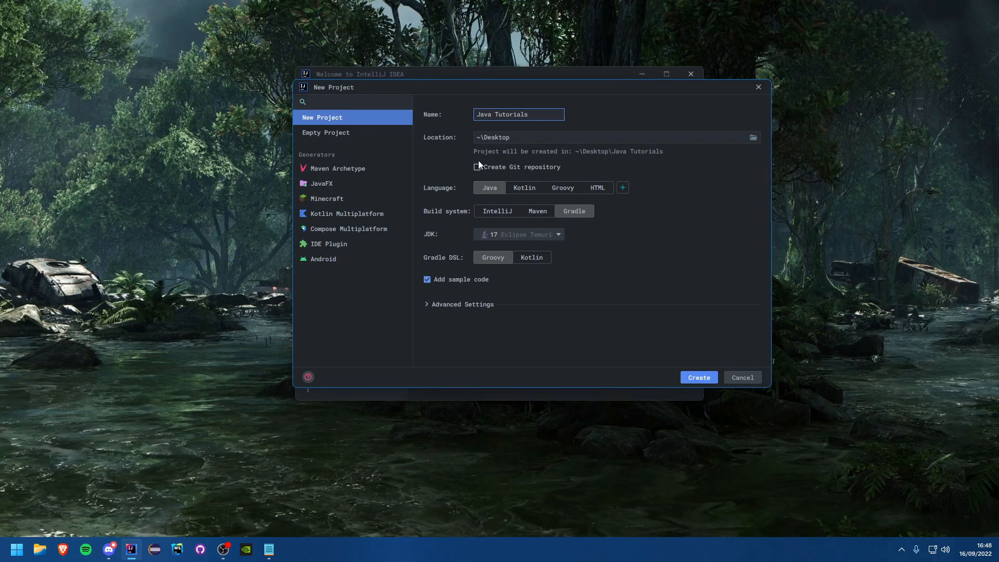
left_click(479, 167)
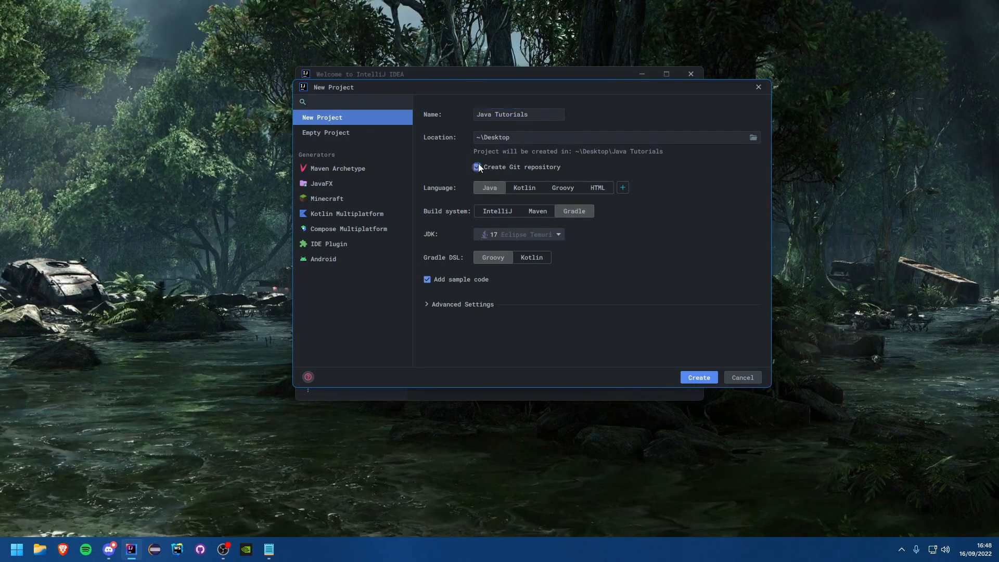
left_click(477, 167)
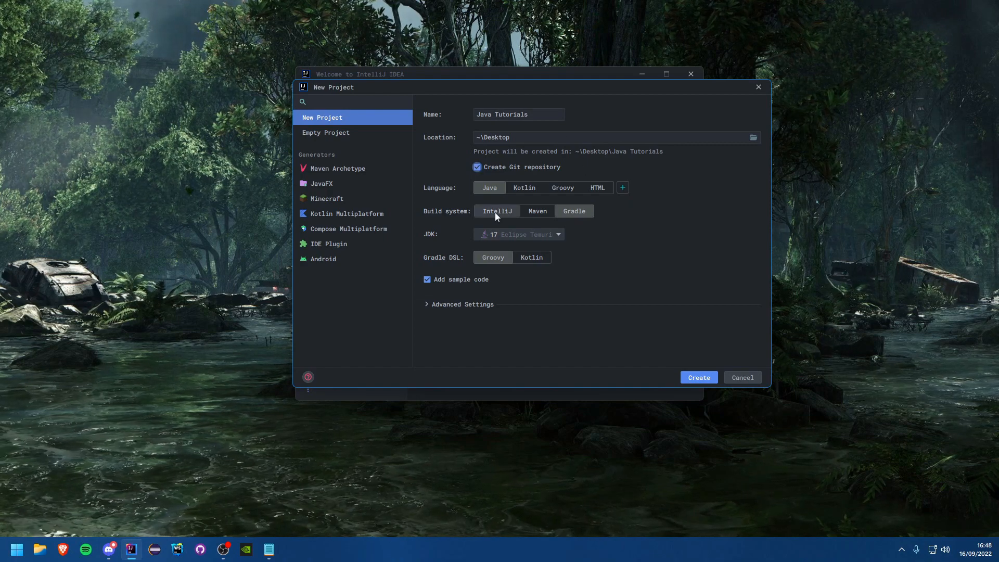
- Choose the IntelliJ build system and Java, then create the project
left_click(574, 211)
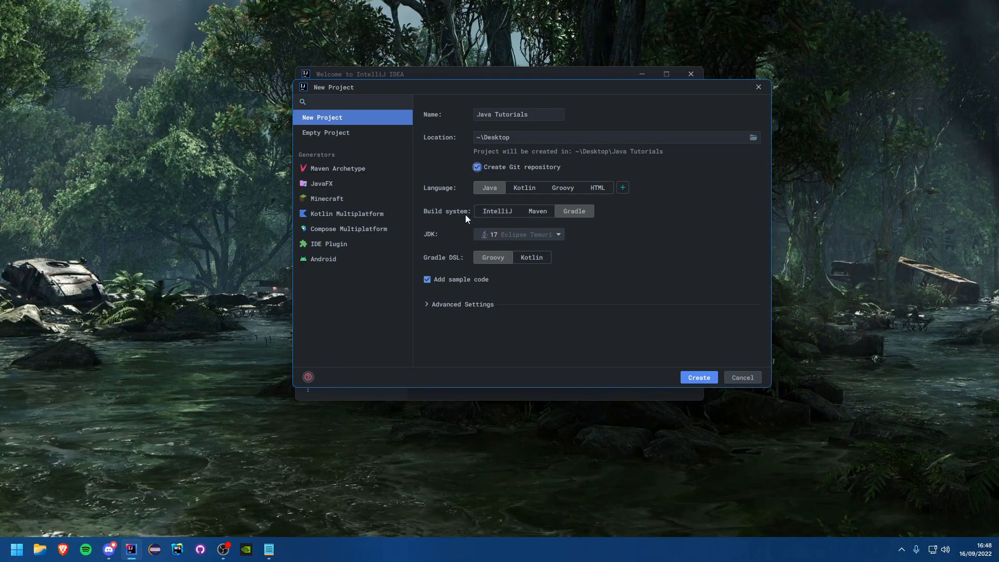
left_click(498, 211)
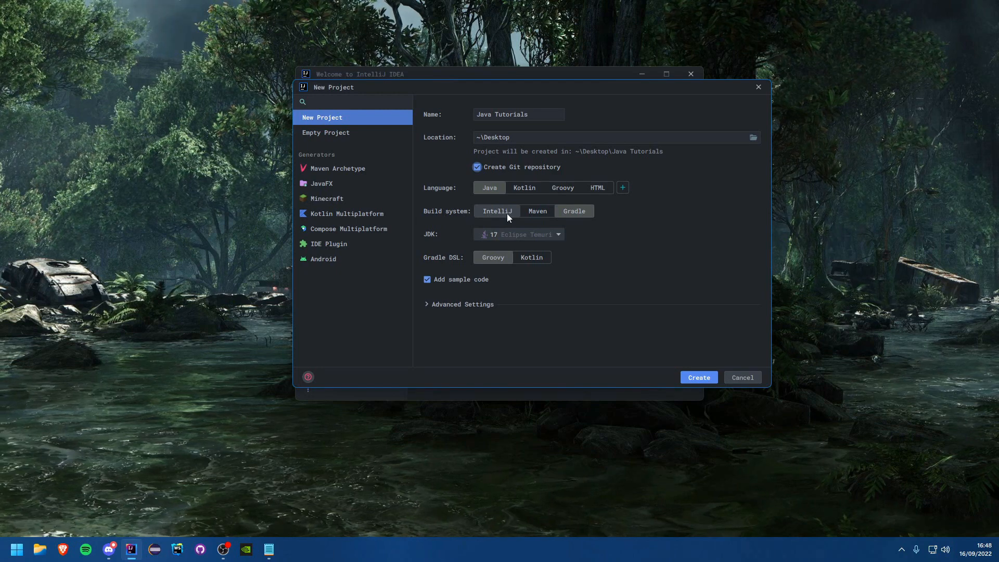
left_click(497, 211)
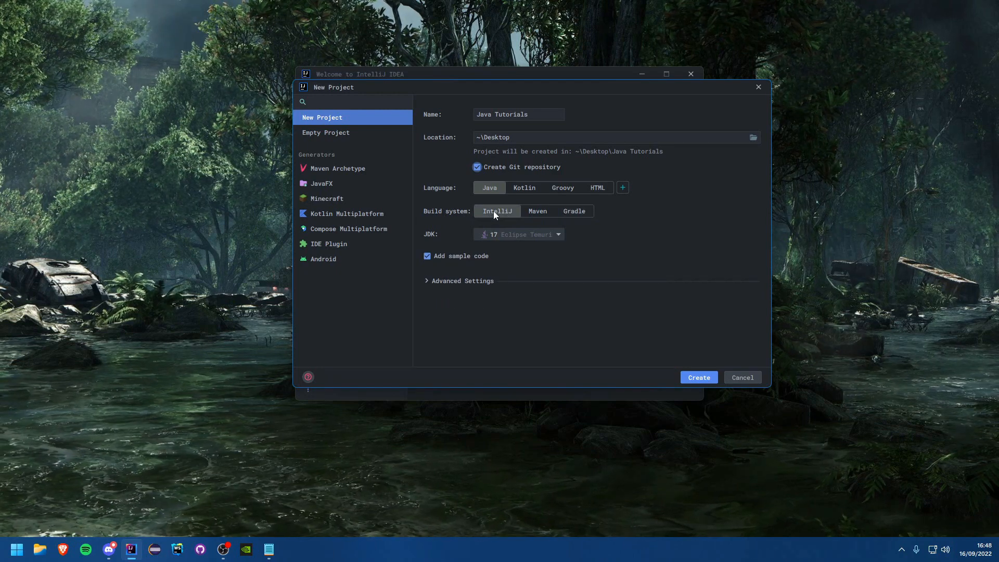
mouse_move(559, 254)
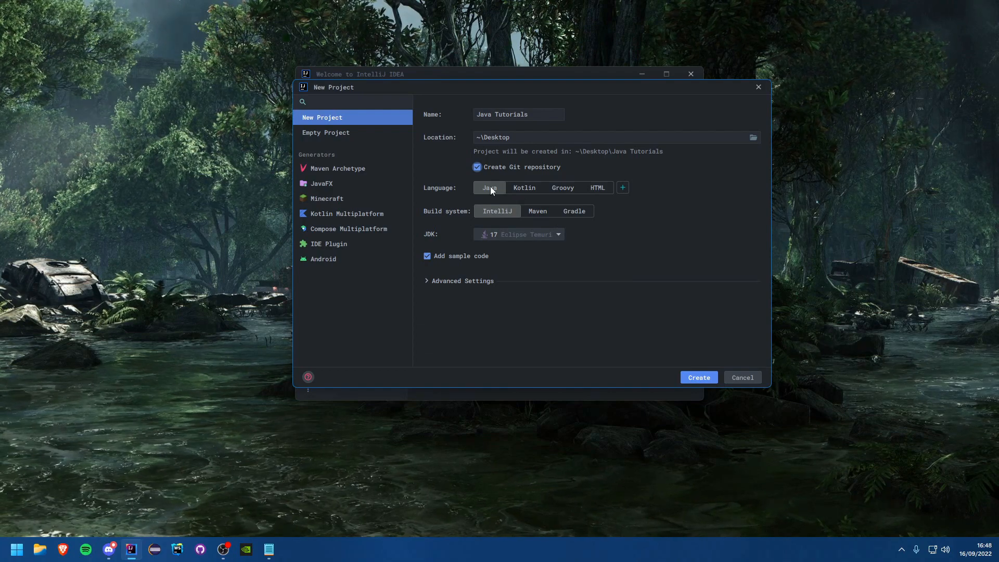
left_click(462, 281)
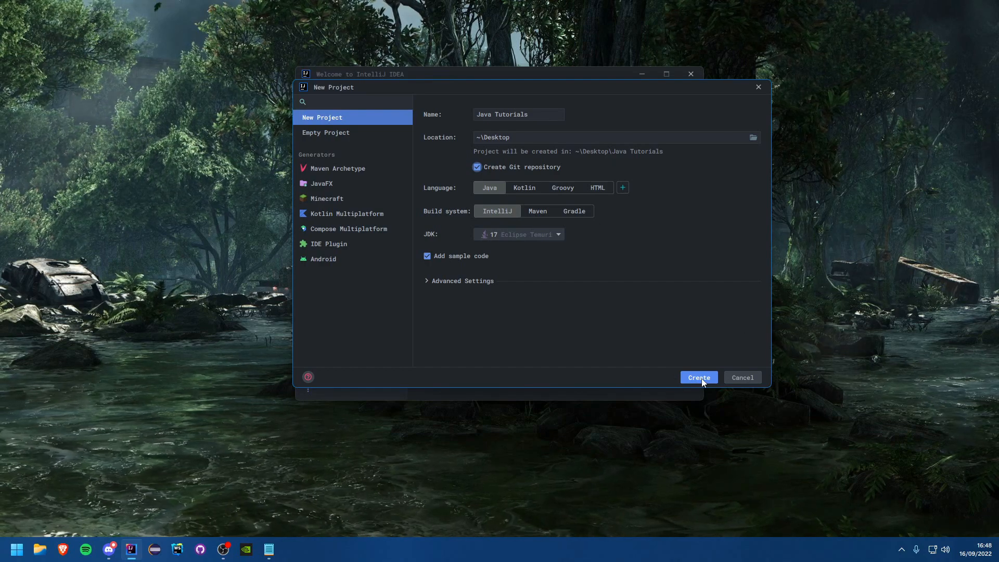
left_click(698, 377)
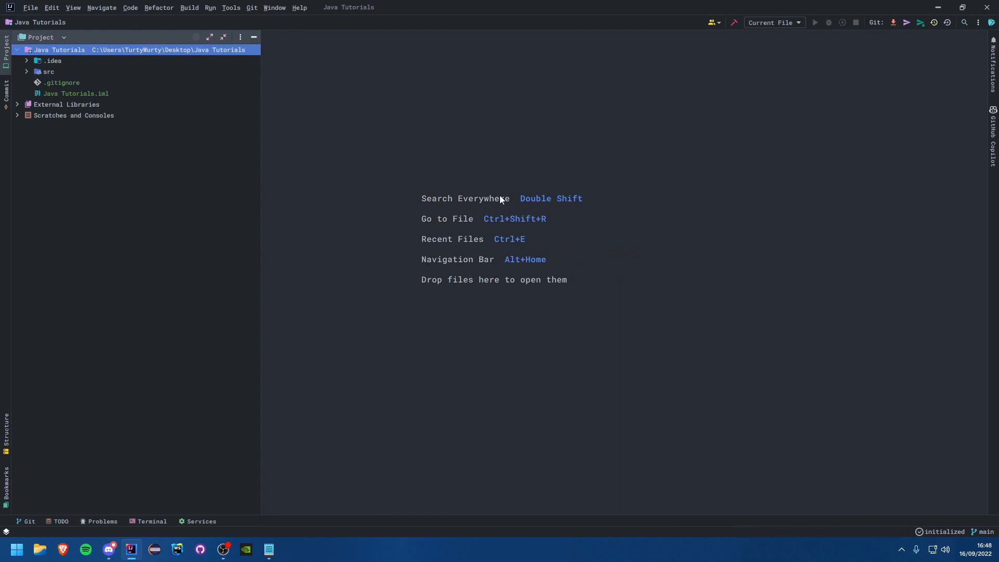
- Expand the src folder and open the Main class in the editor
left_click(27, 71)
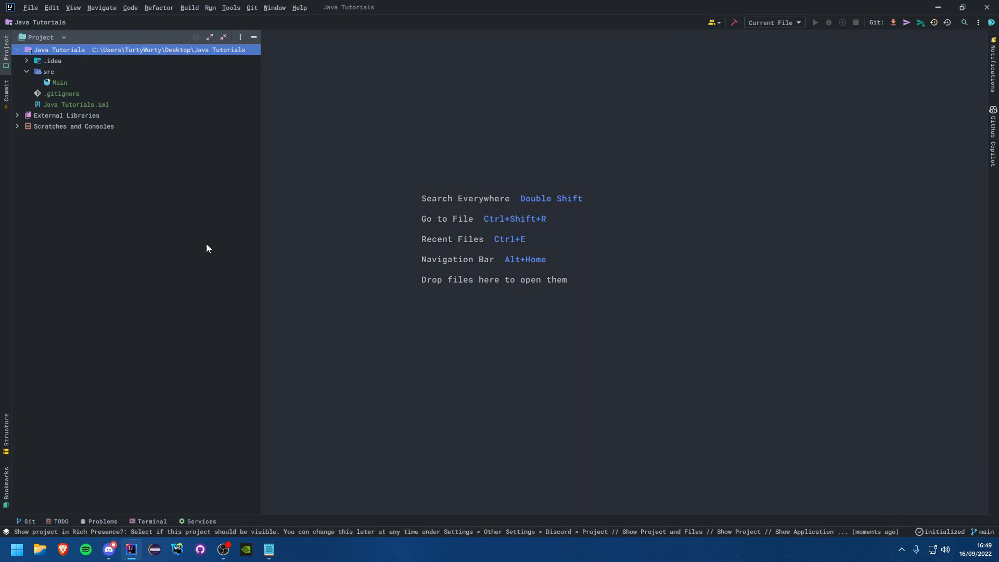
mouse_move(6, 33)
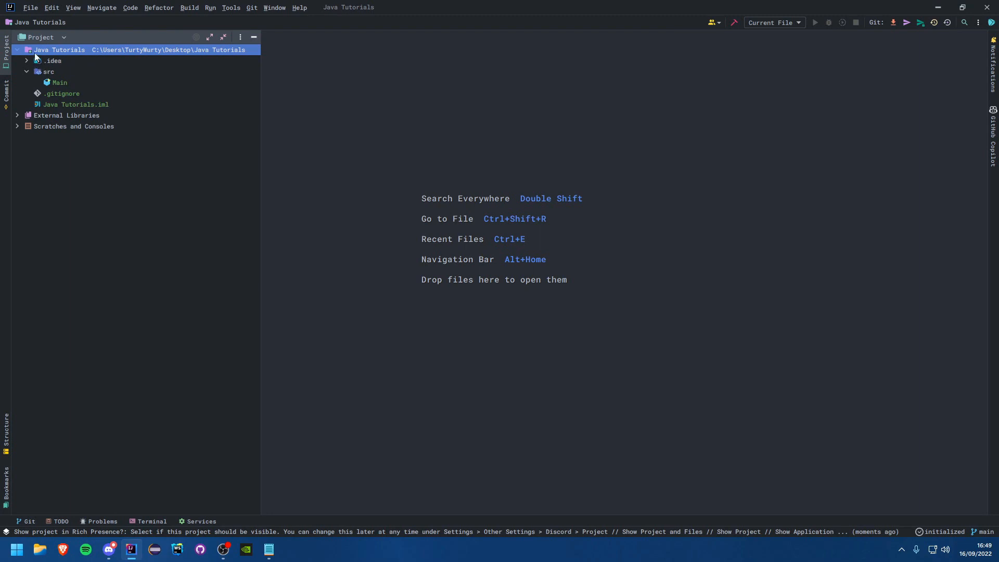
mouse_move(45, 79)
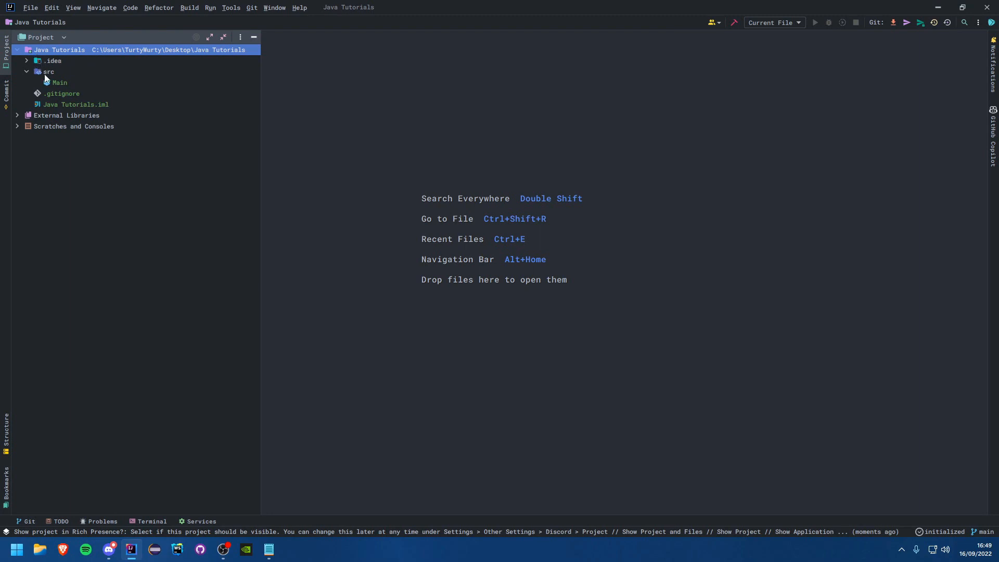
mouse_move(54, 72)
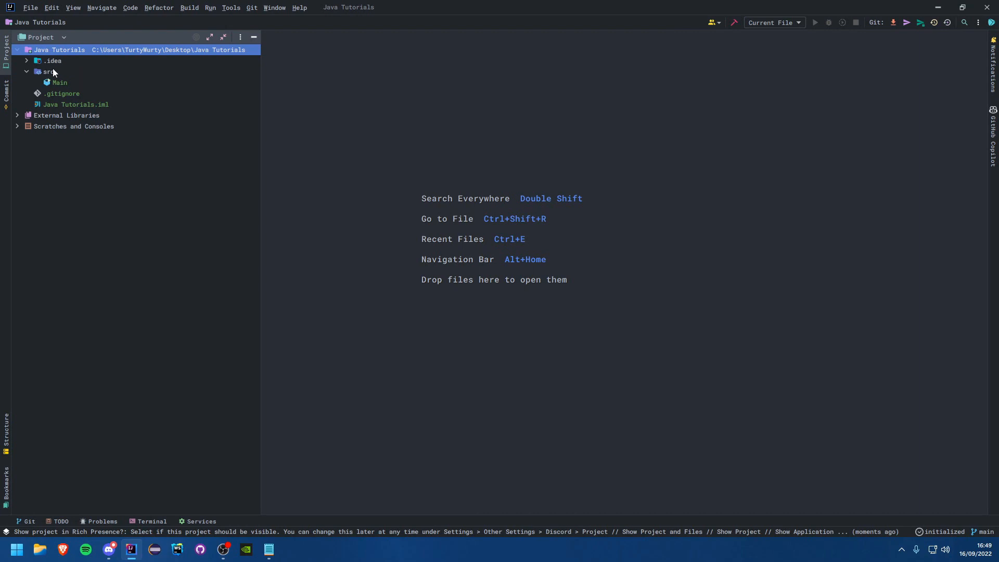
mouse_move(60, 71)
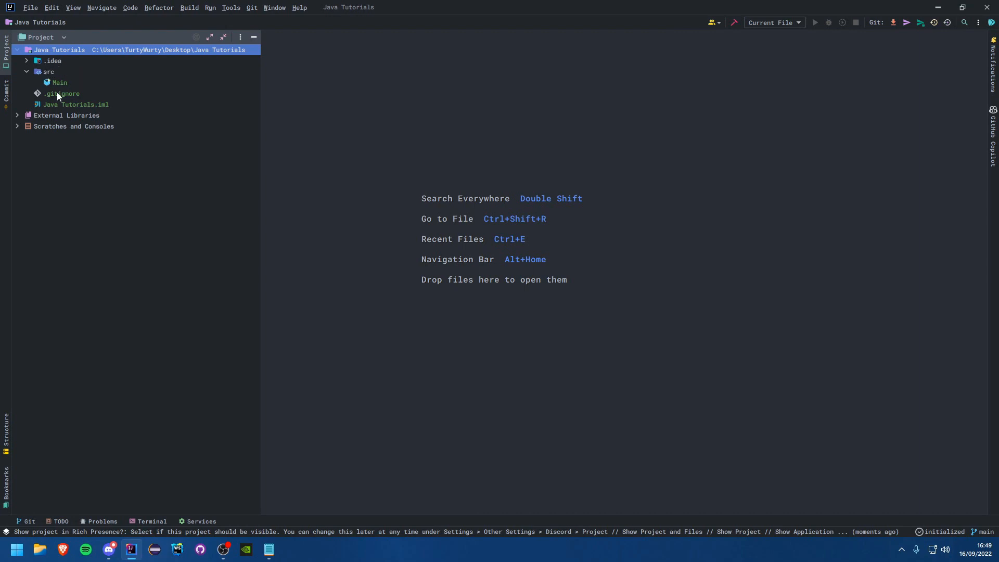
left_click(75, 104)
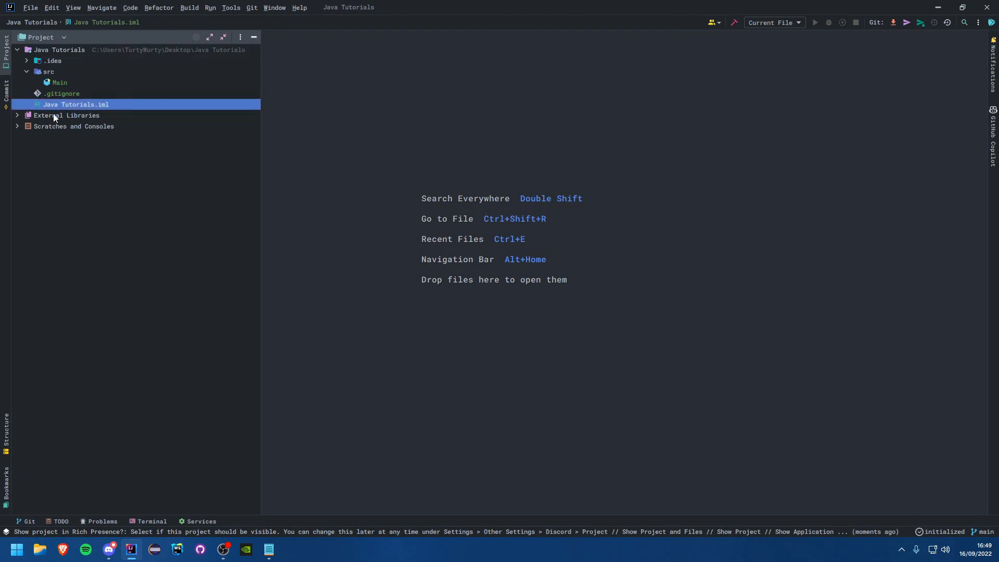
double_click(58, 82)
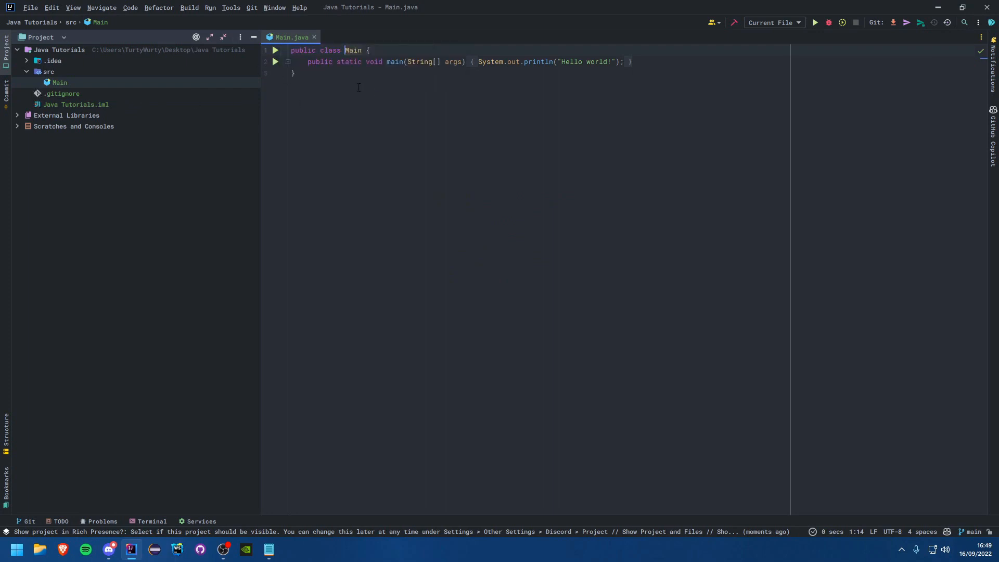
- Run Main.main() from the gutter arrow, printing 'Hello world!', and dismiss the popup
left_click(276, 50)
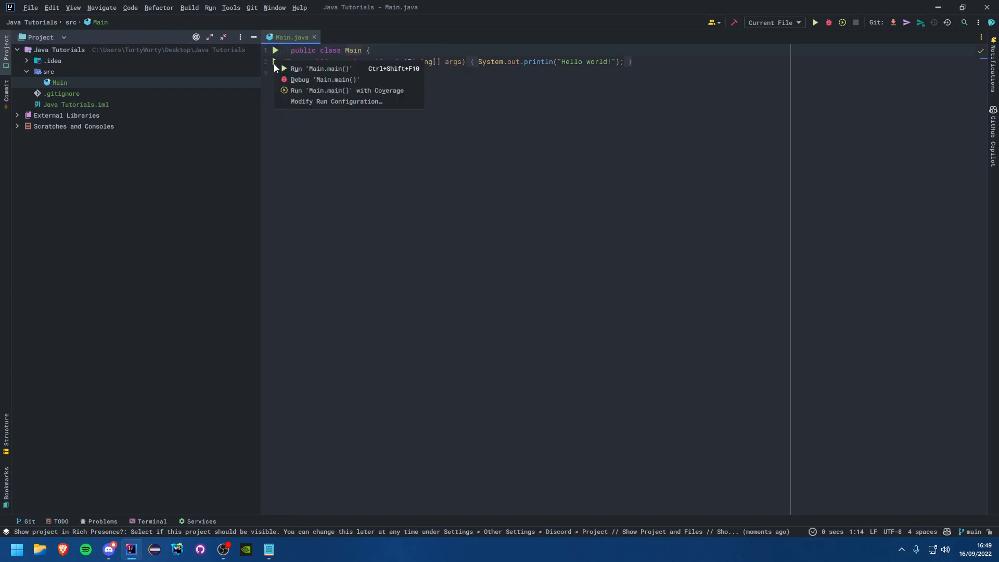
left_click(297, 68)
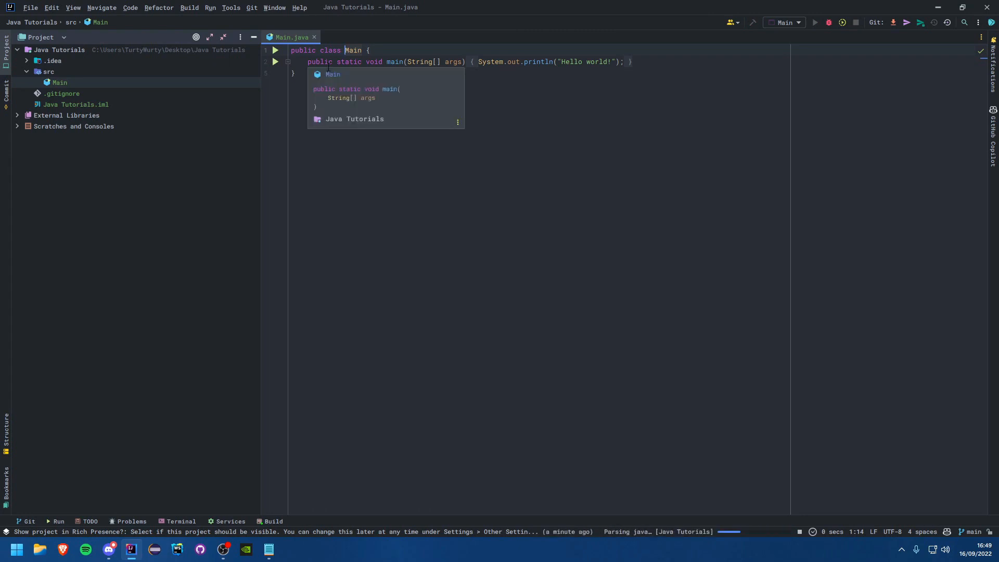
left_click(815, 23)
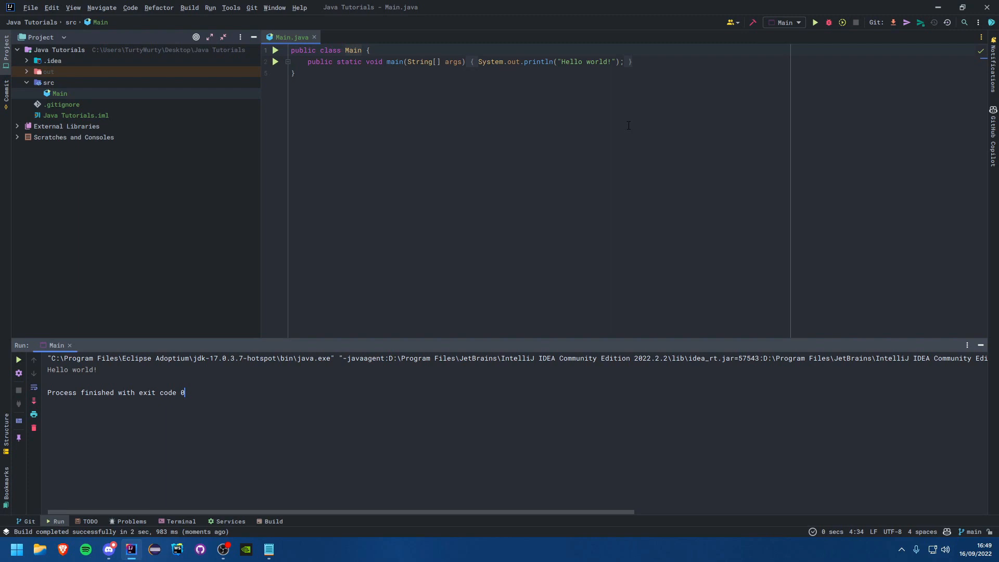
mouse_move(504, 234)
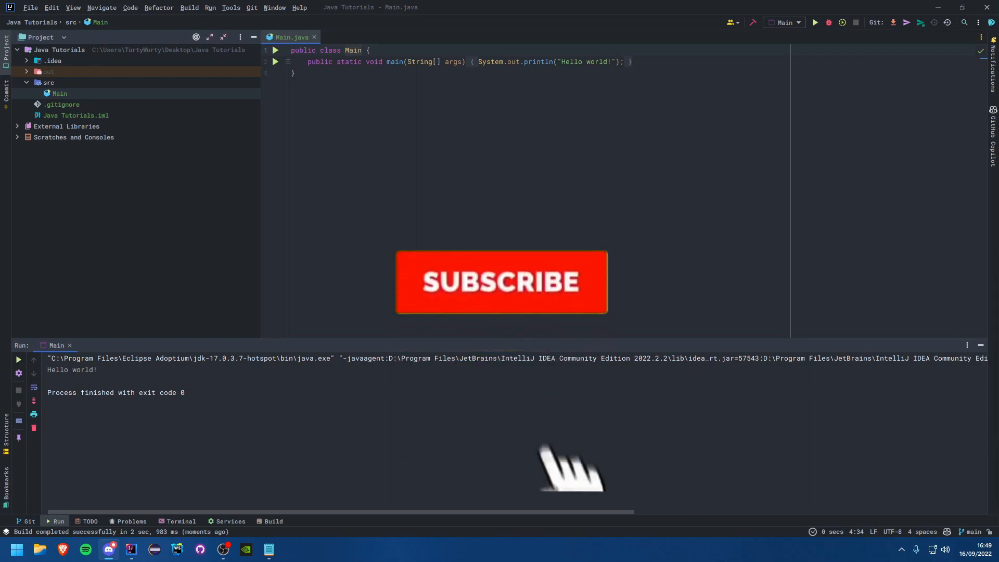
left_click(500, 282)
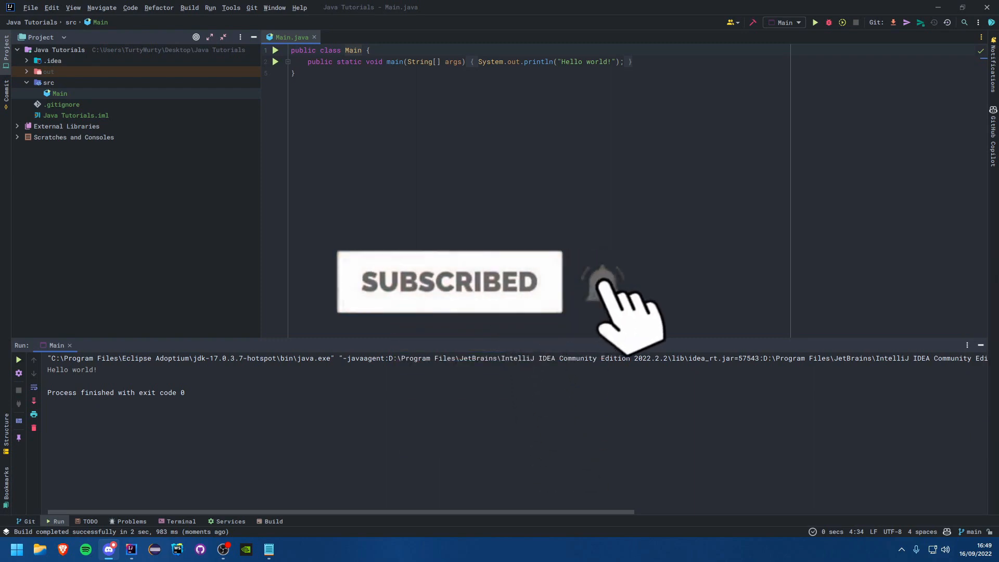